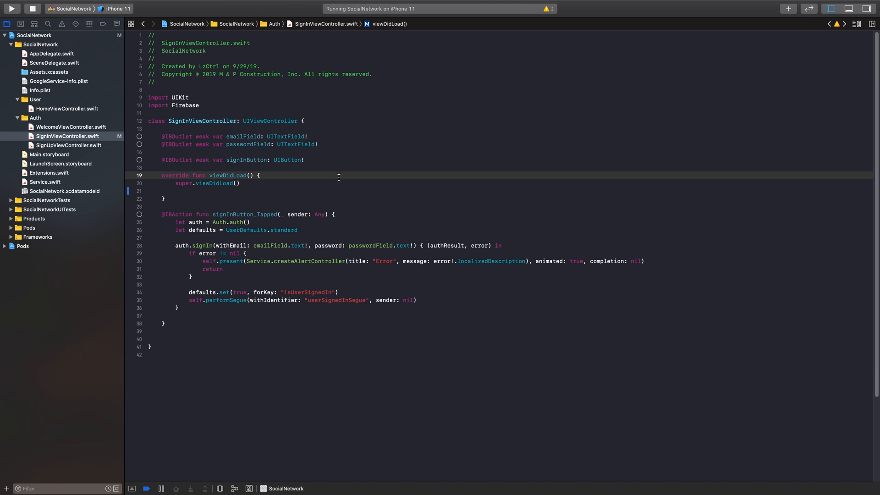
In Main.storyboard, duplicate the Sign In scene and add a Show segue to the copy.
left_click(260, 175)
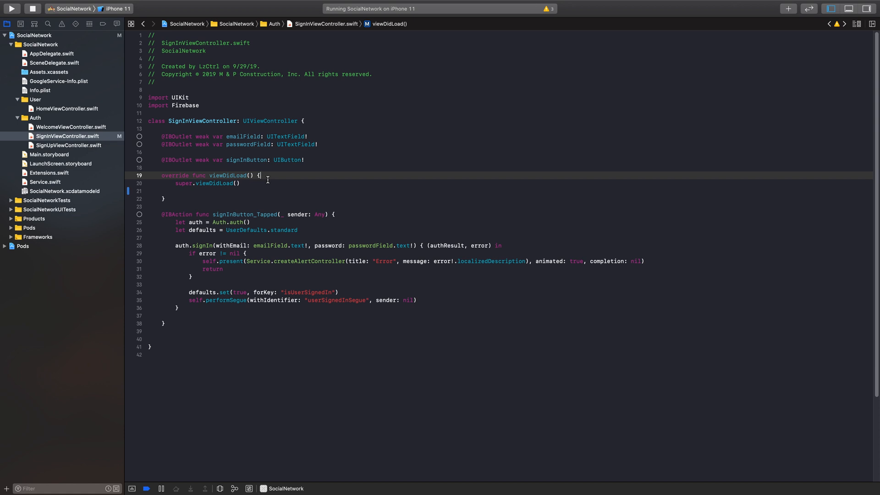
left_click(49, 154)
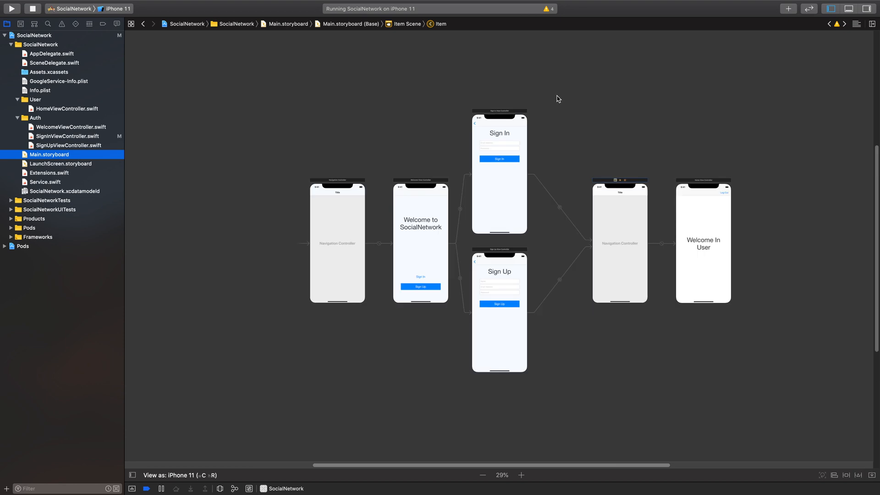
left_click(866, 8)
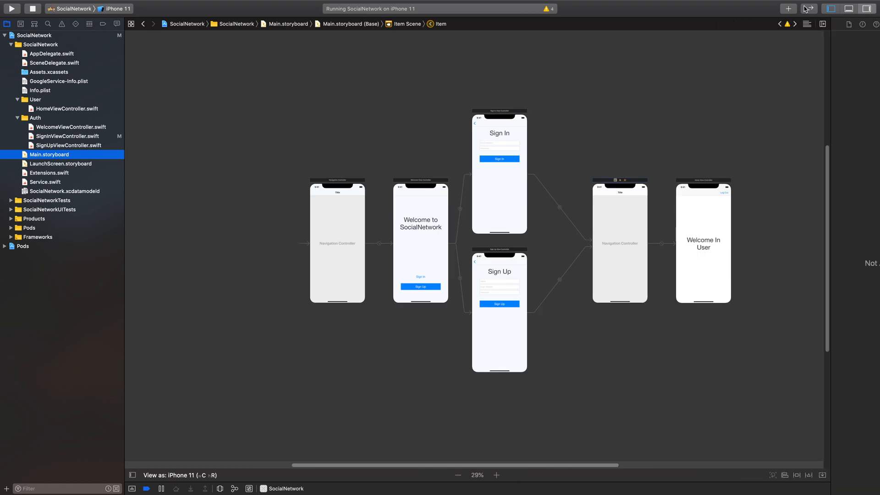
left_click(499, 133)
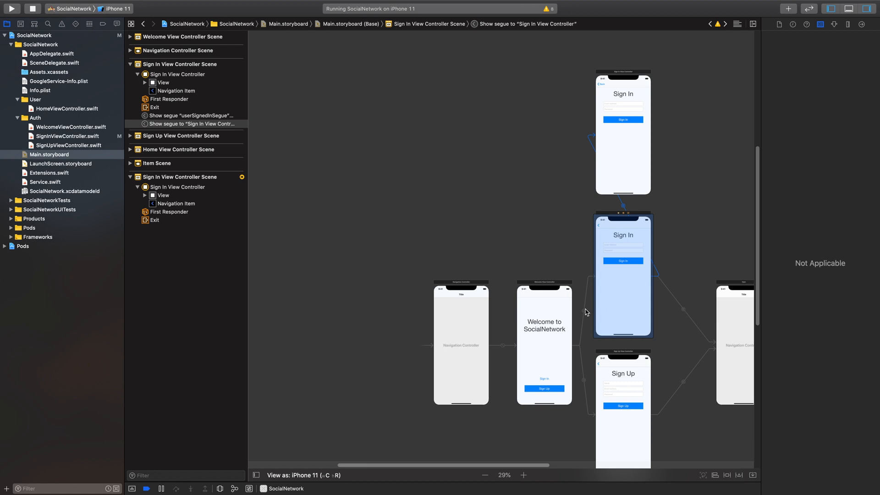
left_click(584, 310)
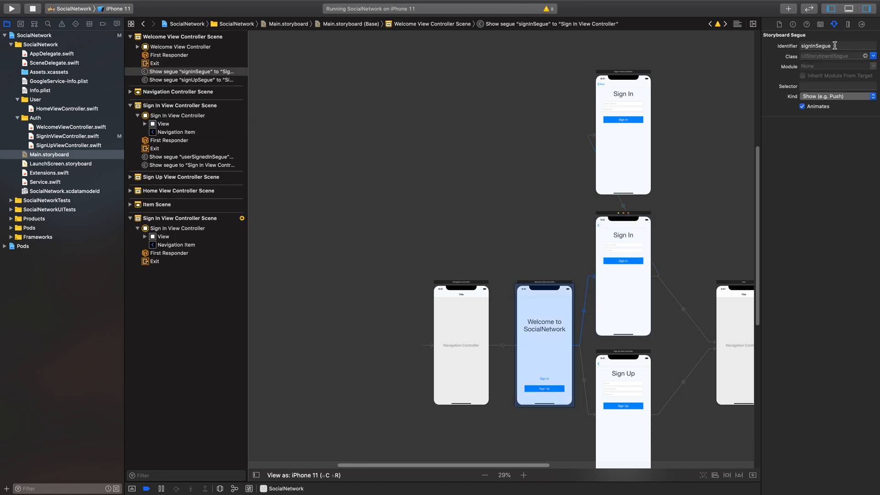
Name the new segue's identifier forgotPassSegue.
left_click(191, 164)
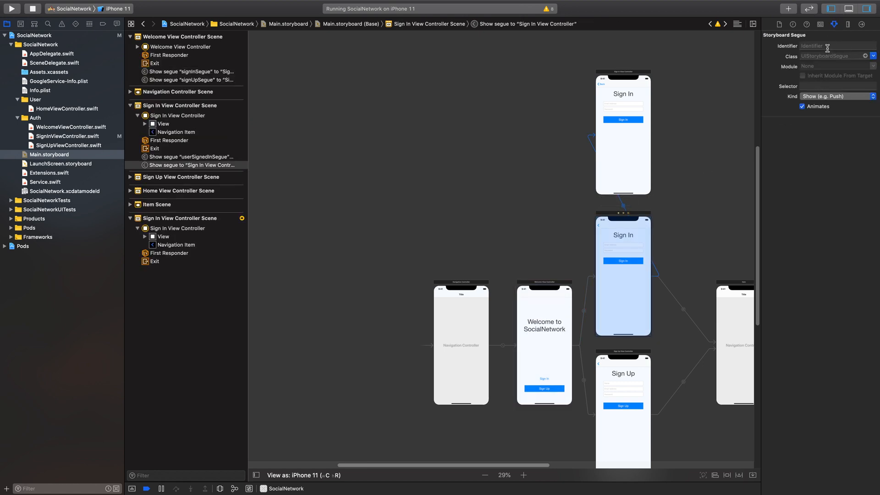
type("forgotPass")
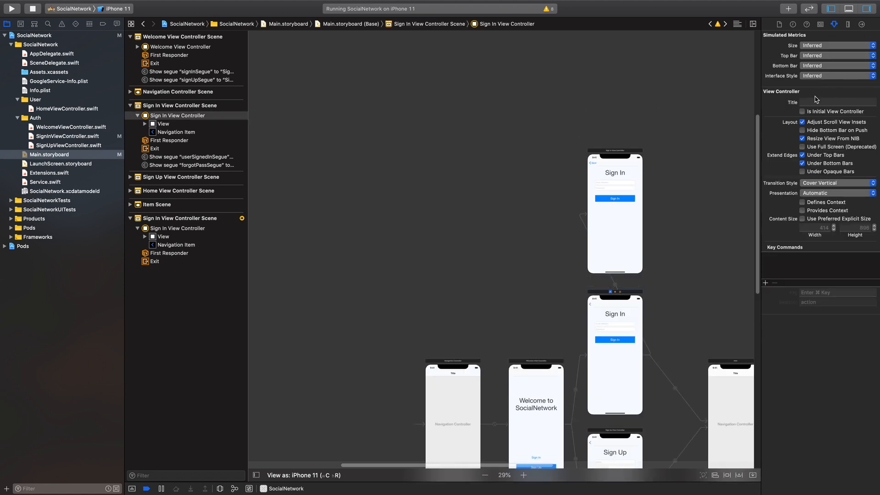
left_click(176, 132)
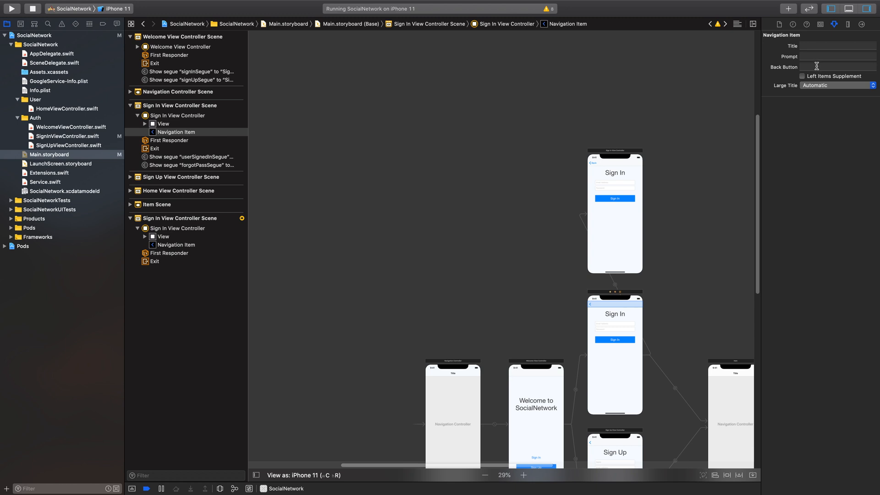
left_click(838, 66)
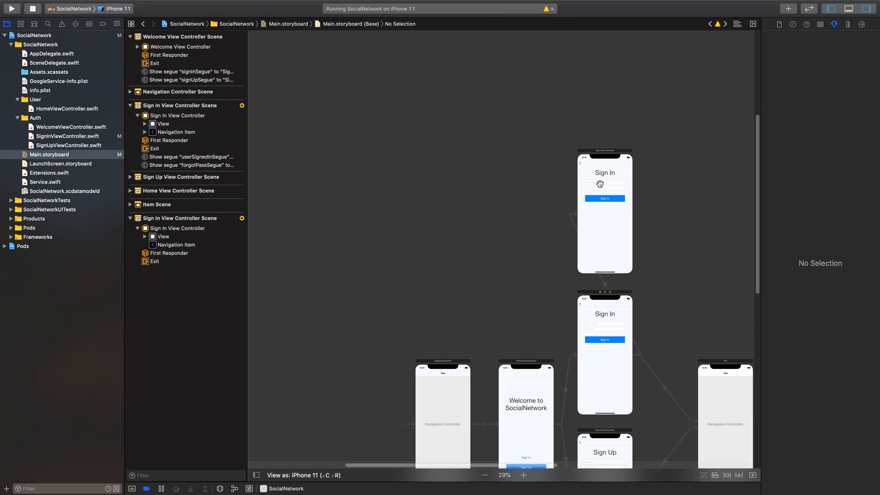
Retitle the copied screen's label to Forgot Password and remove the password field.
left_click(604, 172)
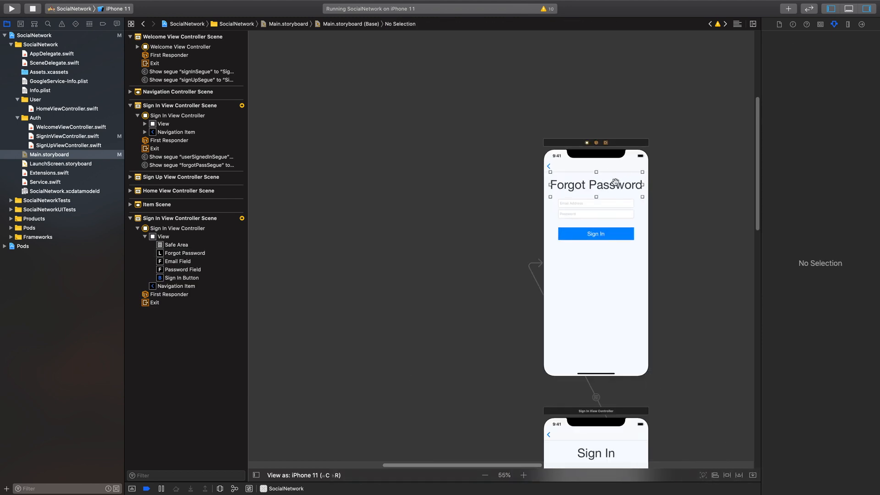
left_click(185, 253)
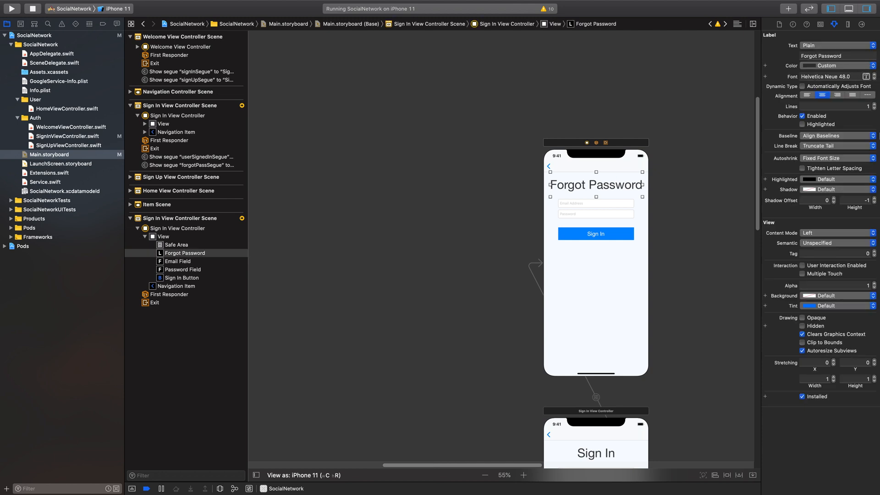
left_click(863, 76)
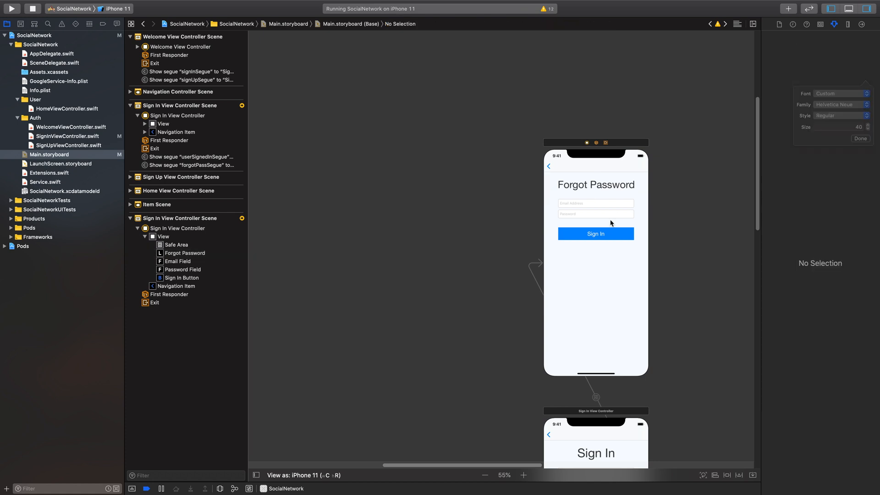
left_click(605, 236)
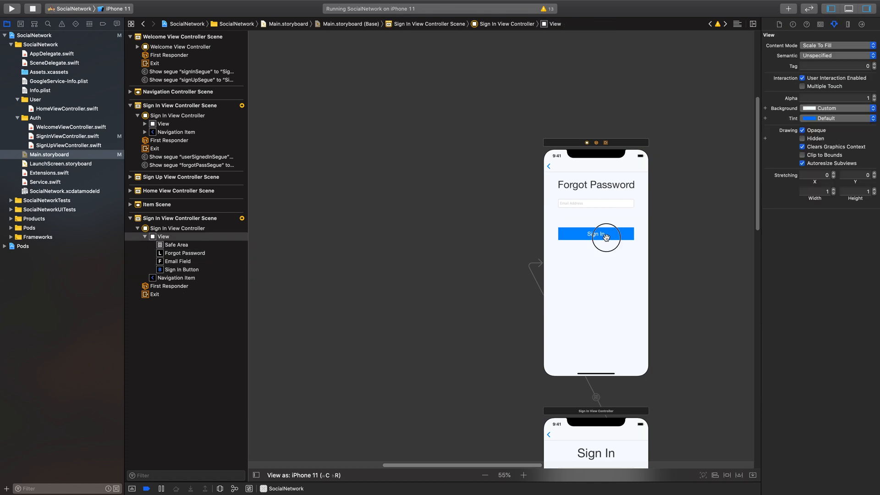
left_click(595, 234)
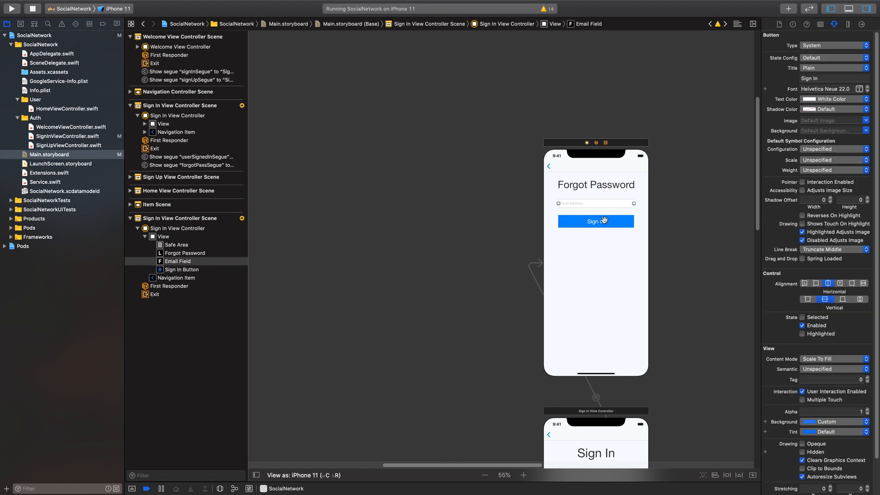
Rename the button to Send and clear the scene's custom Class.
left_click(595, 221)
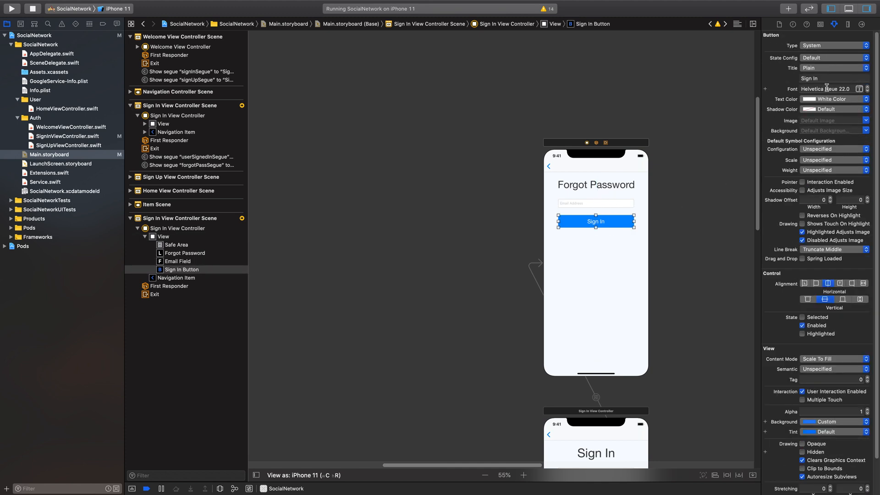
left_click(833, 78)
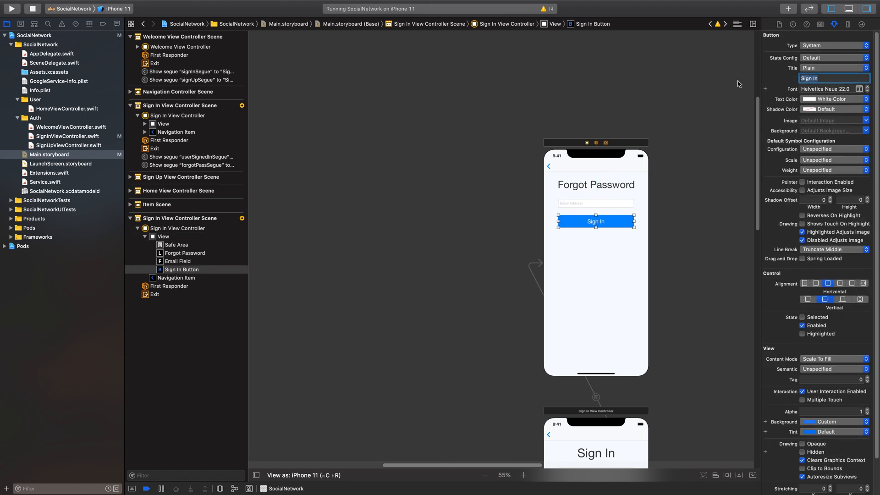
type("Send")
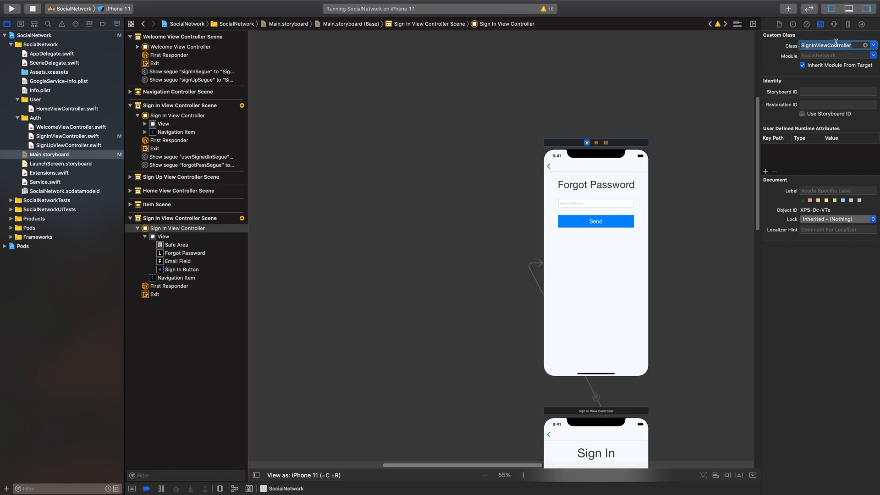
left_click(587, 143)
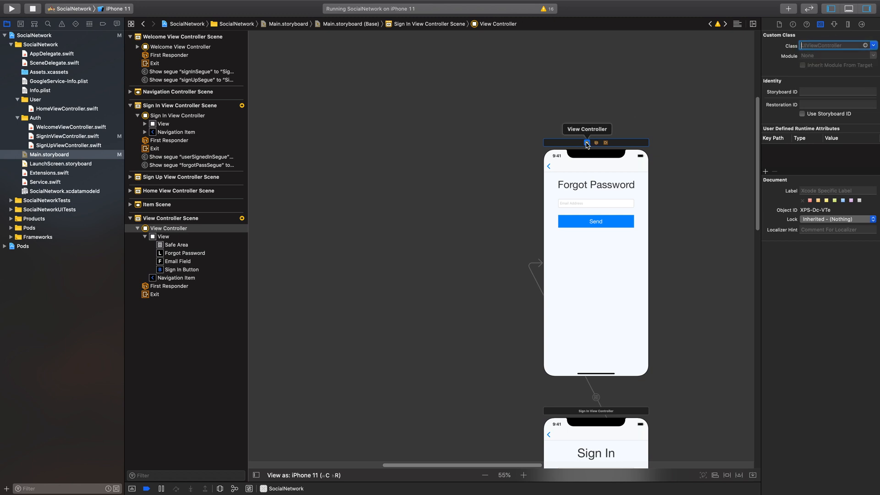
left_click(586, 142)
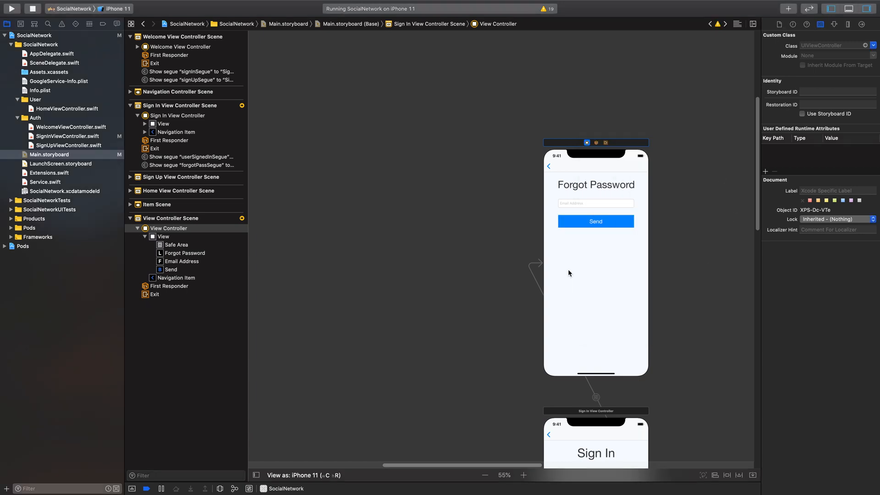
Place a Forgot Password? button beneath the Sign In button on the Sign In screen.
scroll("down", 3)
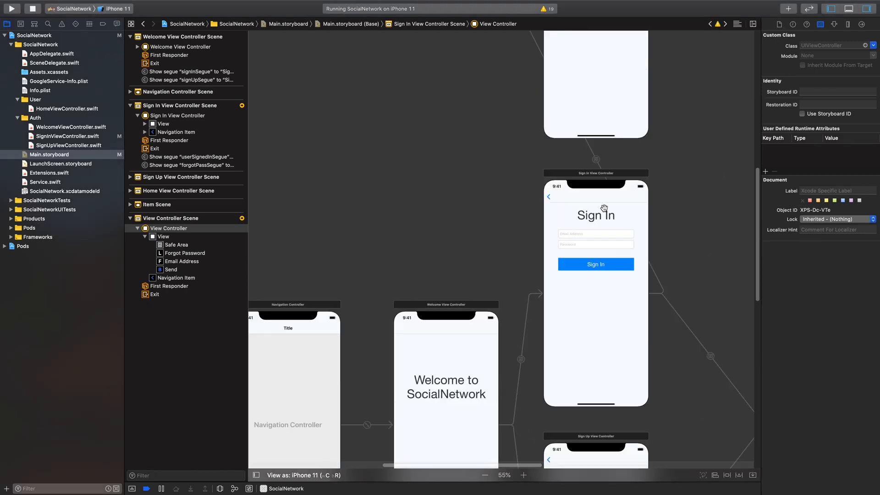
mouse_move(631, 178)
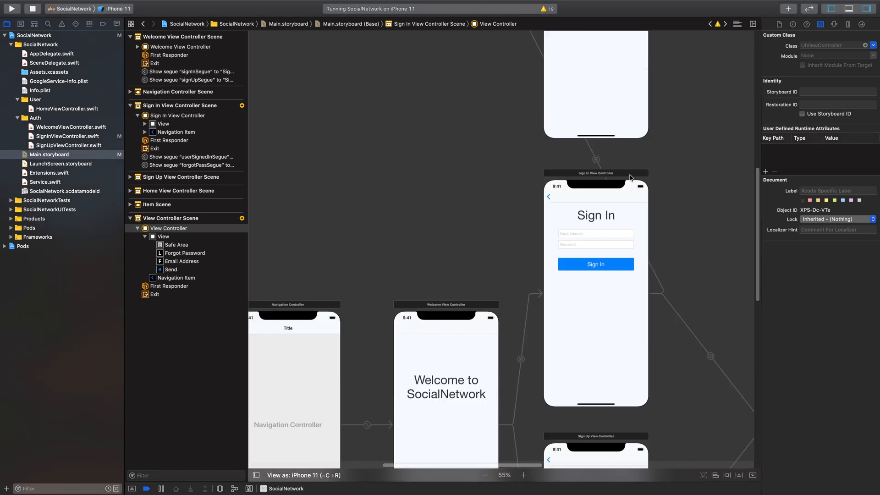
mouse_move(647, 154)
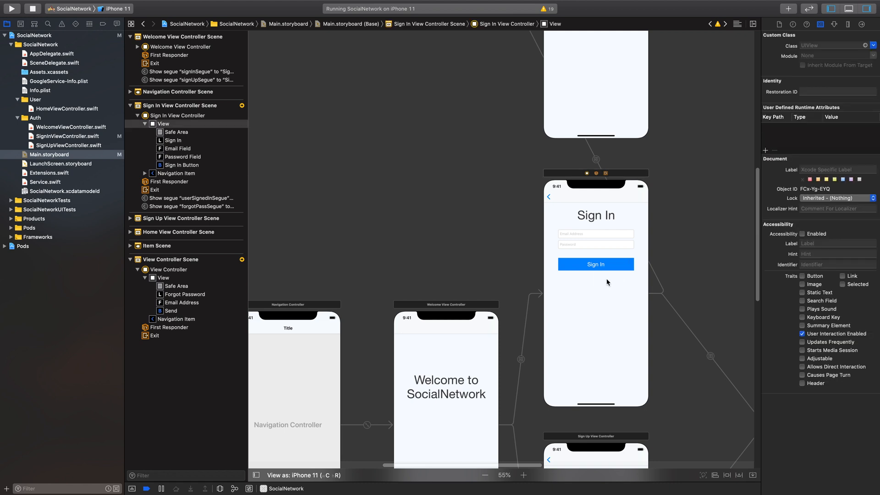
left_click(596, 264)
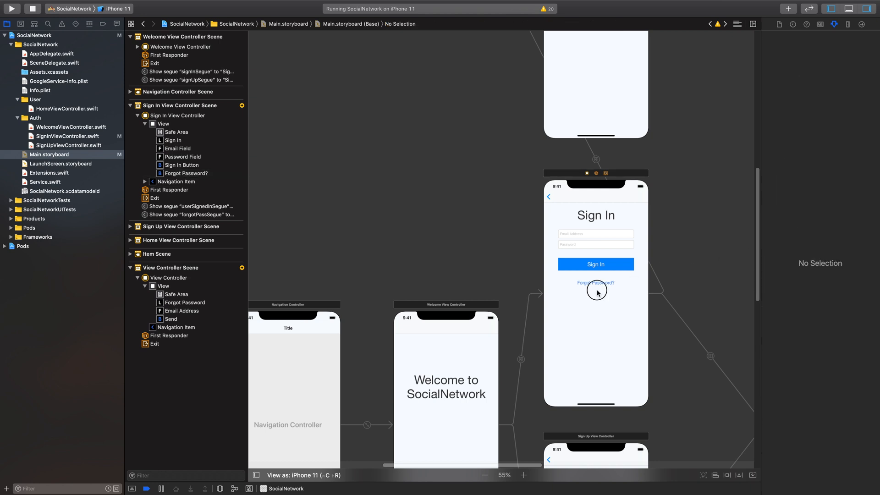
left_click(596, 283)
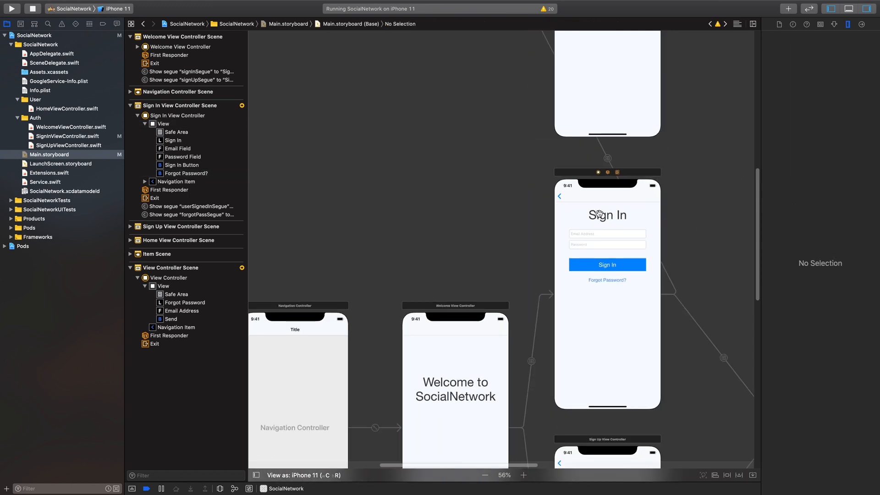
mouse_move(590, 172)
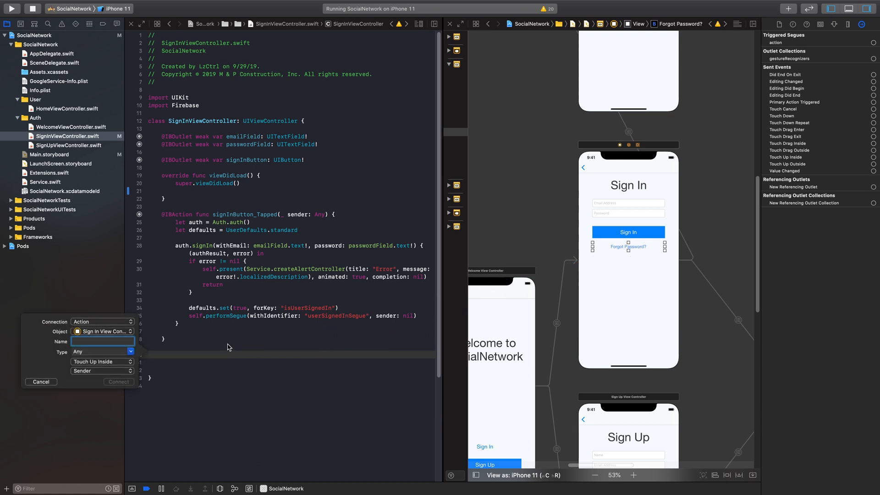
Create the forgotPassButton_Tapped action that calls performSegue with identifier "forgotPassSegue".
type("forgotPass")
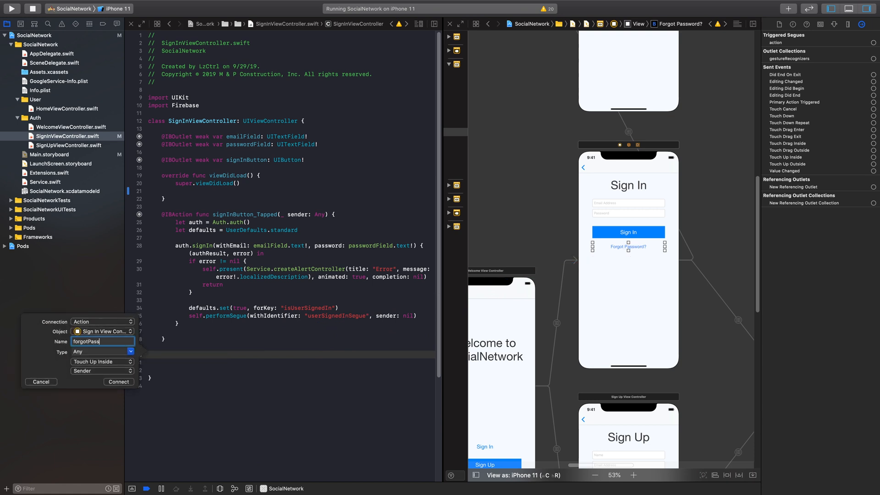
type("Button")
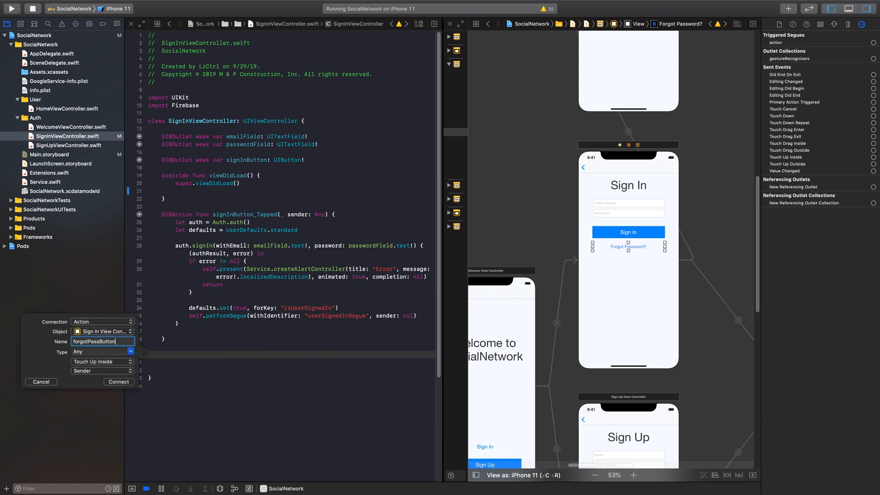
type("_Tap")
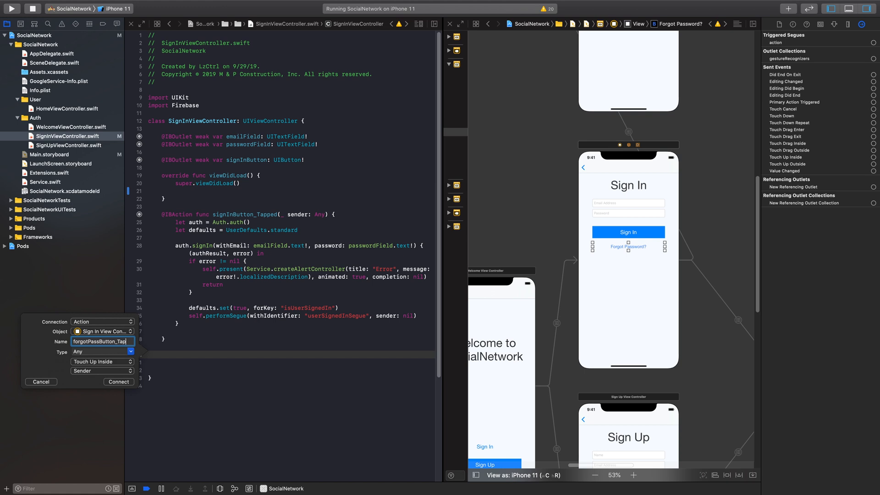
left_click(118, 381)
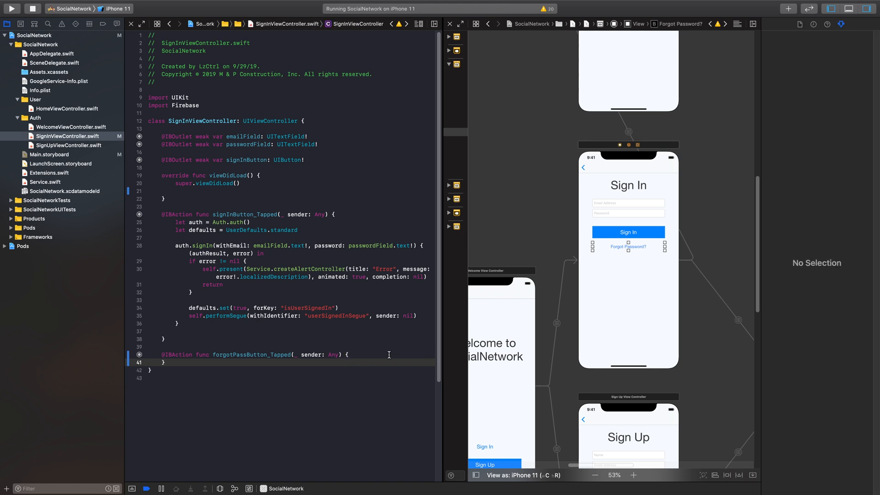
type("self.performSegue(withIdentifier: String, sender: Any?")
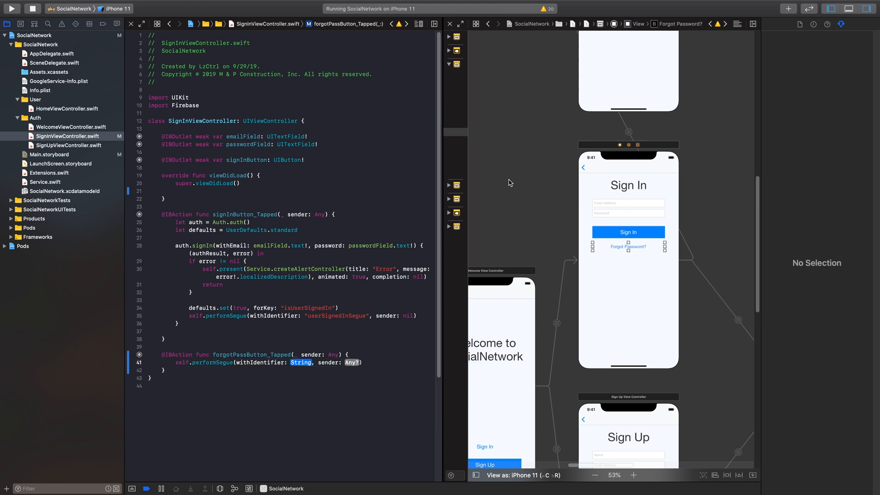
type("forgotPassSegue\"")
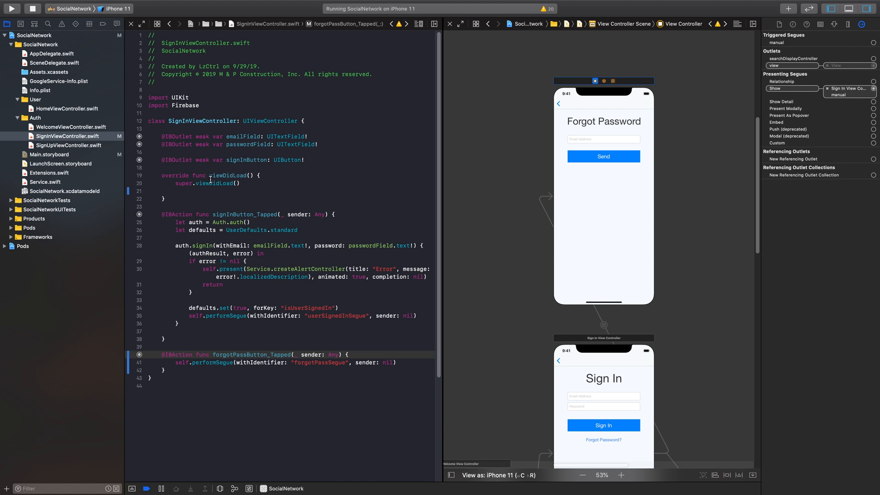
Create a Cocoa Touch Class ForgotPassViewController subclassing UIViewController in the Auth group.
right_click(66, 108)
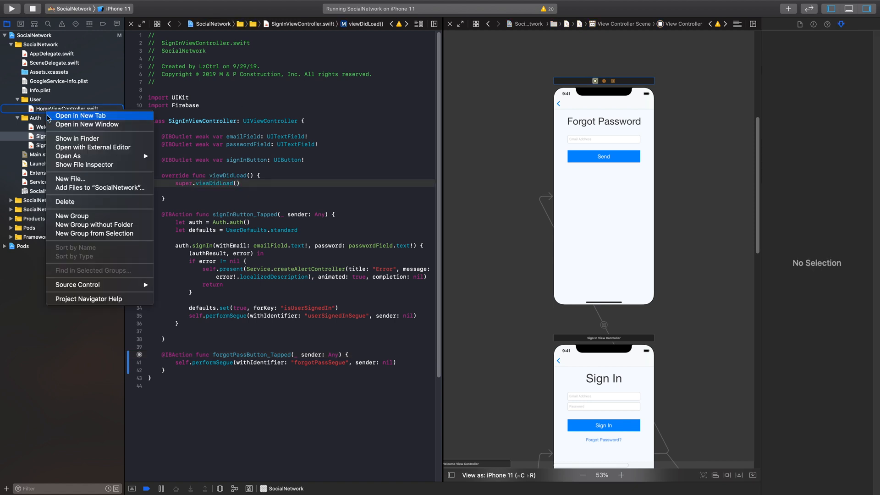
left_click(35, 117)
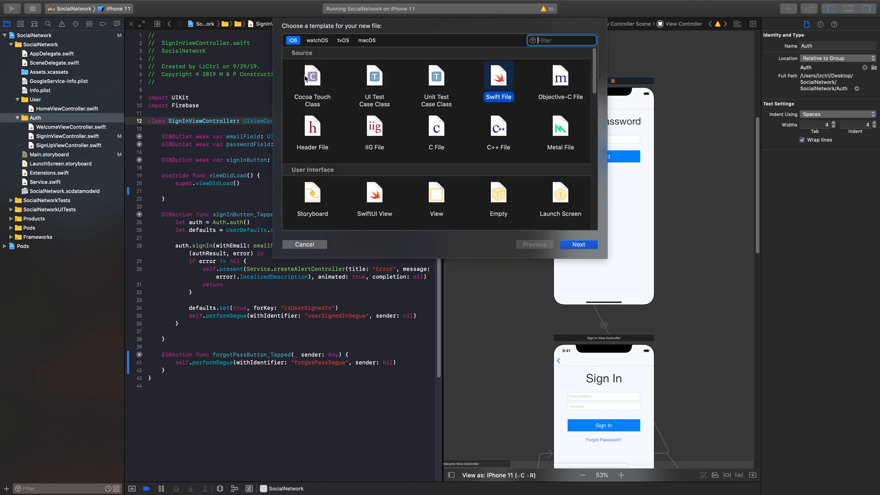
left_click(578, 244)
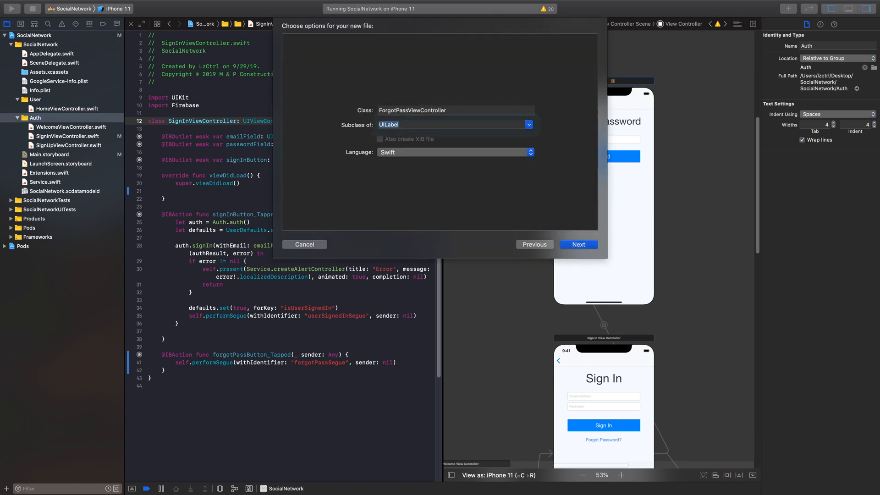
type("UIViewController")
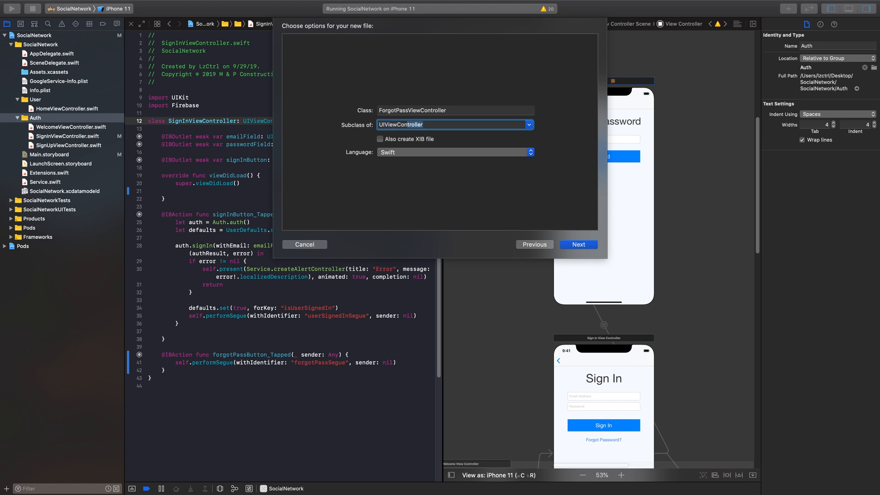
left_click(579, 244)
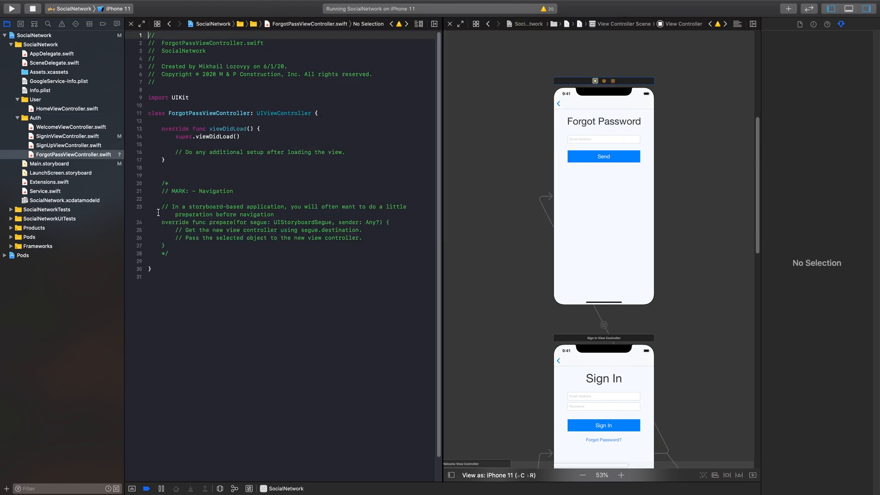
left_click(66, 136)
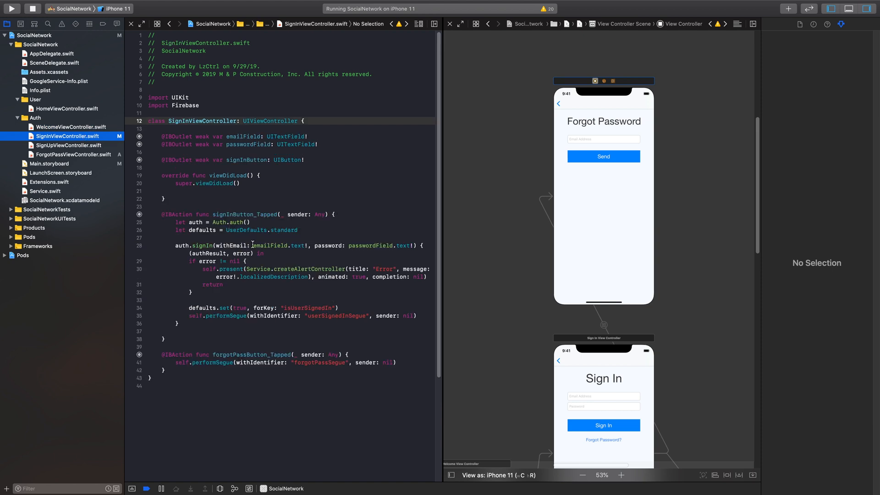
Give ForgotPassViewController an emailField outlet, an empty forgotPassButton_Tapped action and import Firebase.
left_click(191, 333)
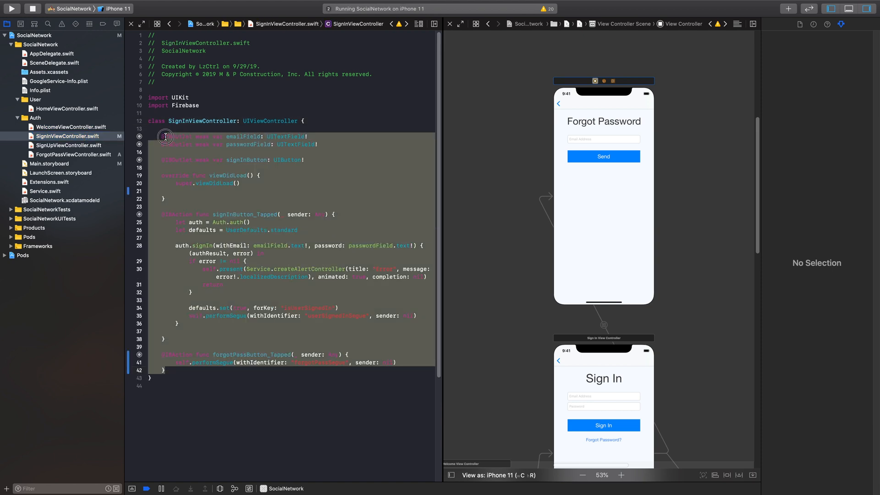
left_click(75, 154)
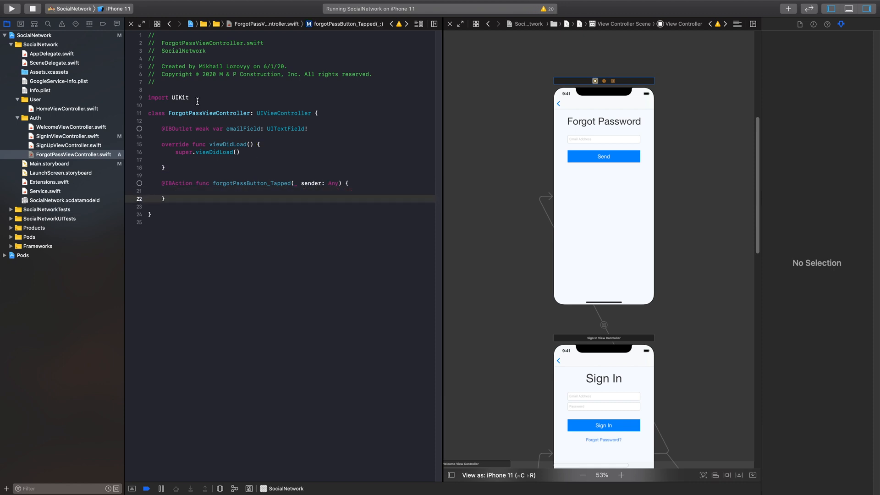
type("import Firebase")
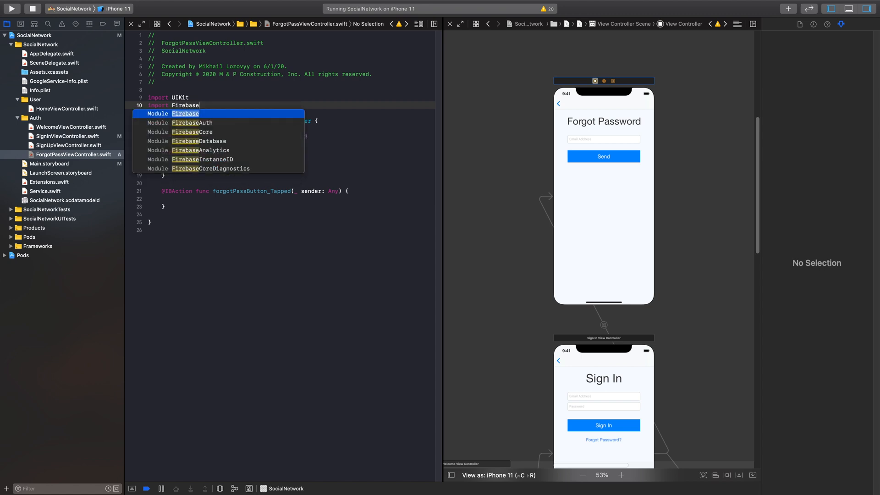
key("Escape")
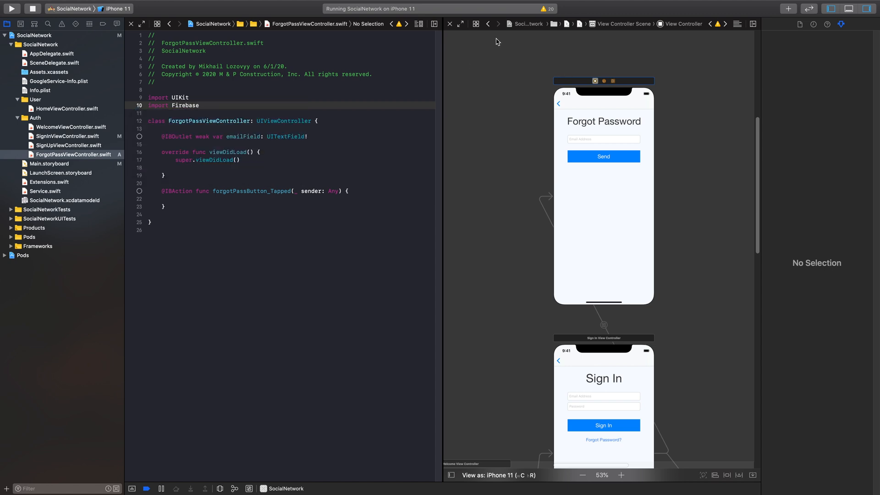
mouse_move(594, 83)
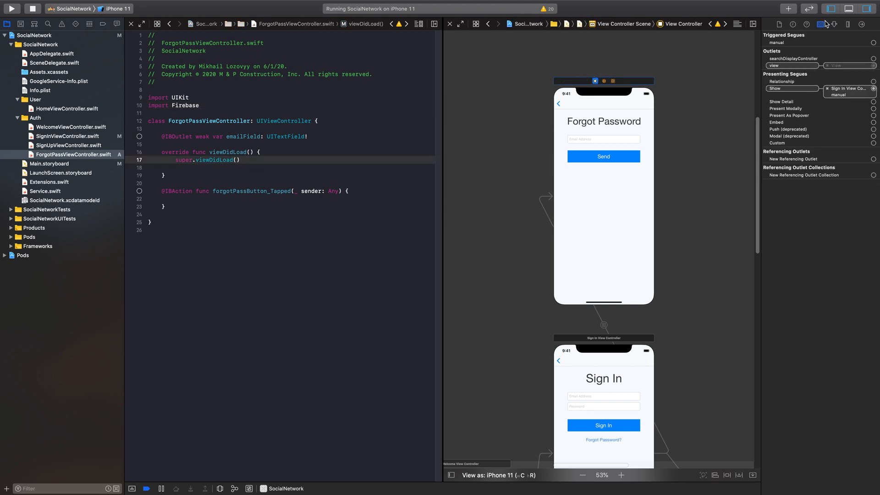
Set the Forgot Password scene's class to ForgotPassViewController, connect its outlet and Send action, and run the app.
left_click(819, 24)
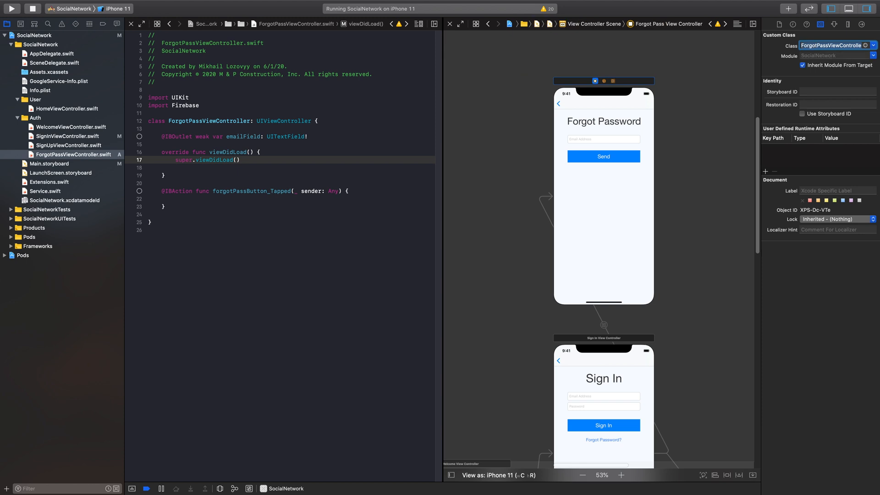
left_click(863, 23)
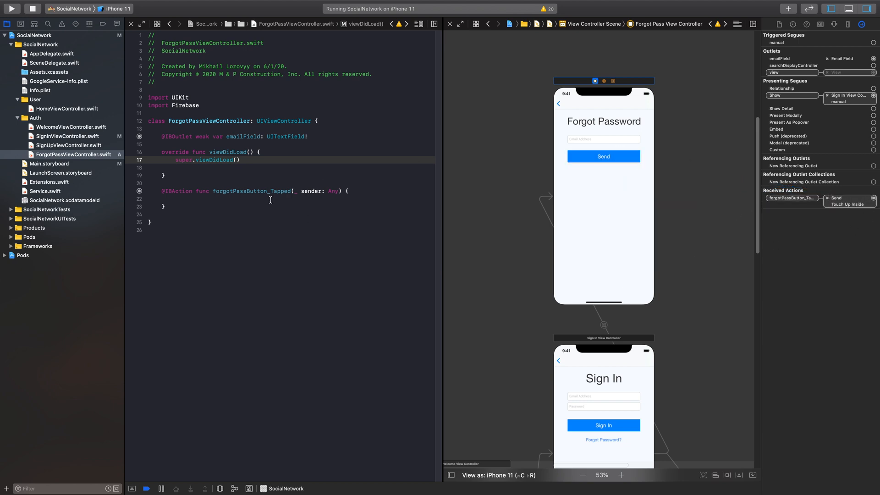
left_click(270, 199)
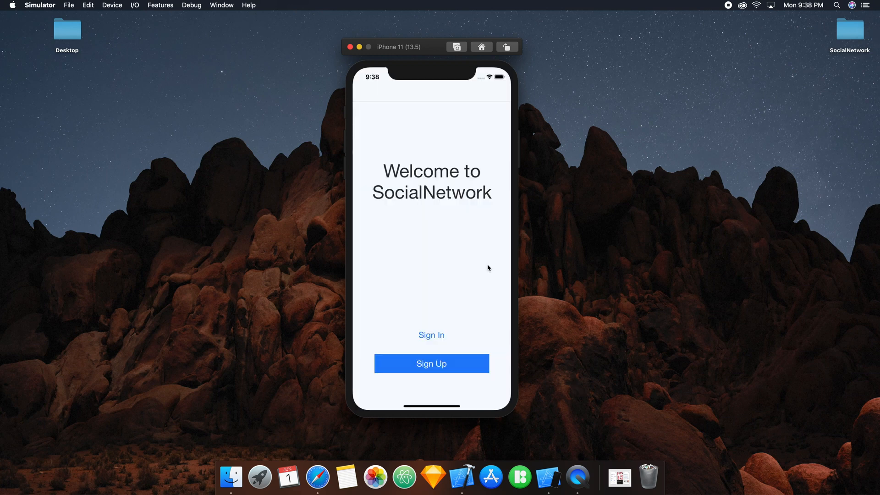
In Simulator, go through Sign In to the Forgot Password screen and type adasd into the email field.
left_click(430, 335)
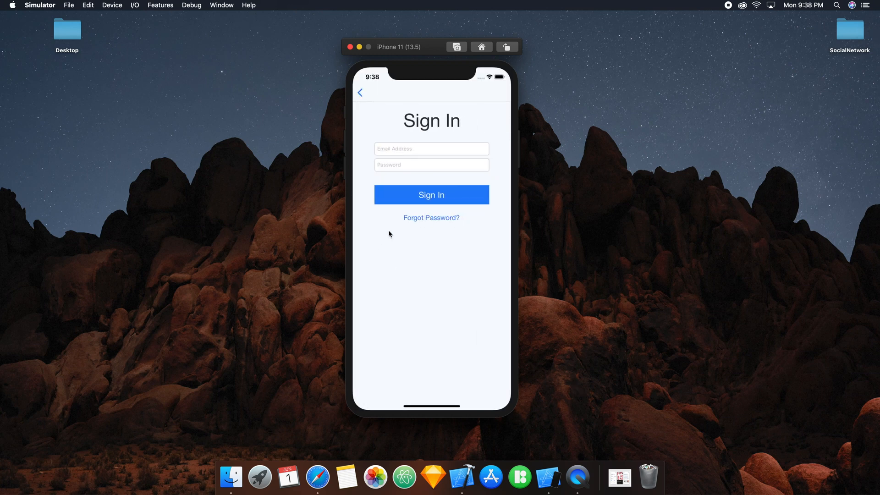
left_click(431, 218)
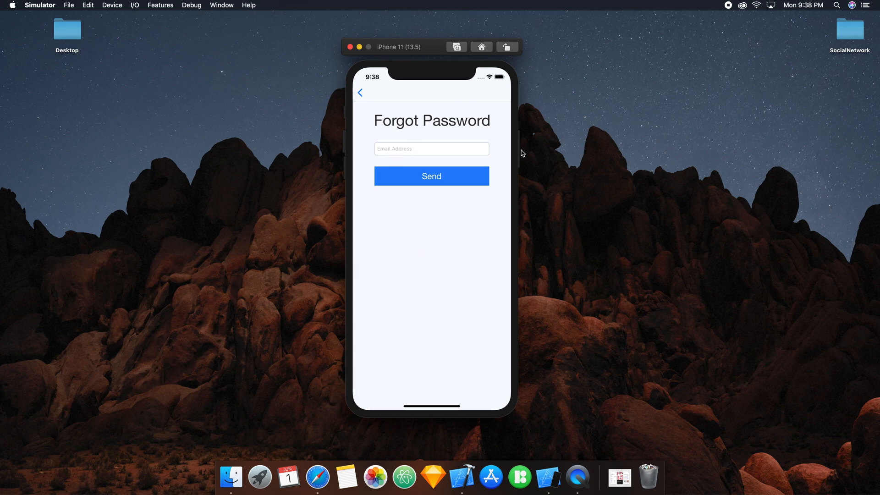
type("adasd")
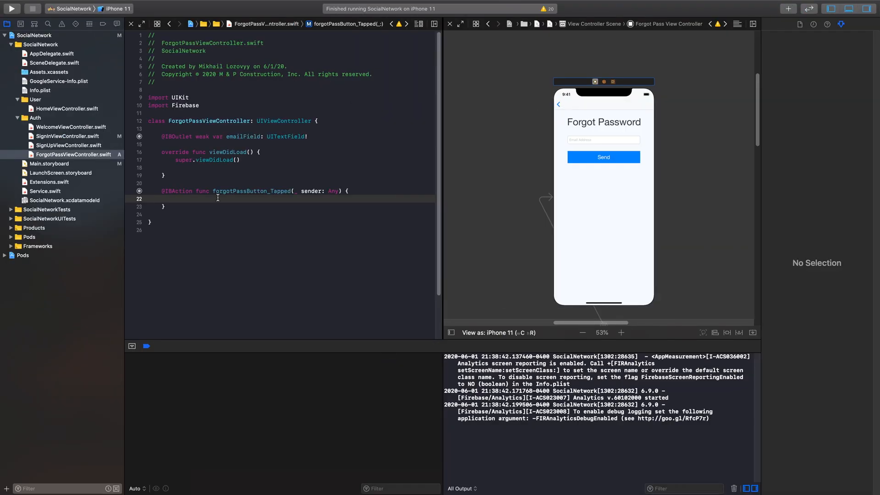
left_click(176, 199)
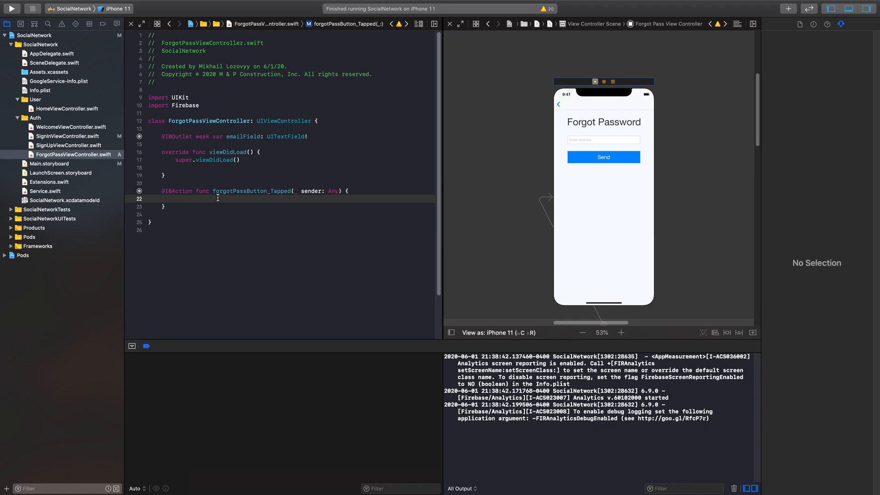
left_click(175, 198)
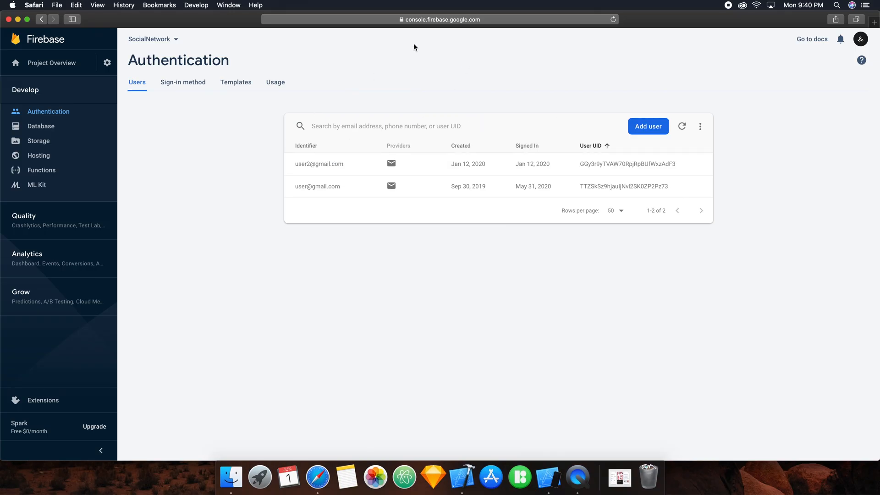
mouse_move(528, 156)
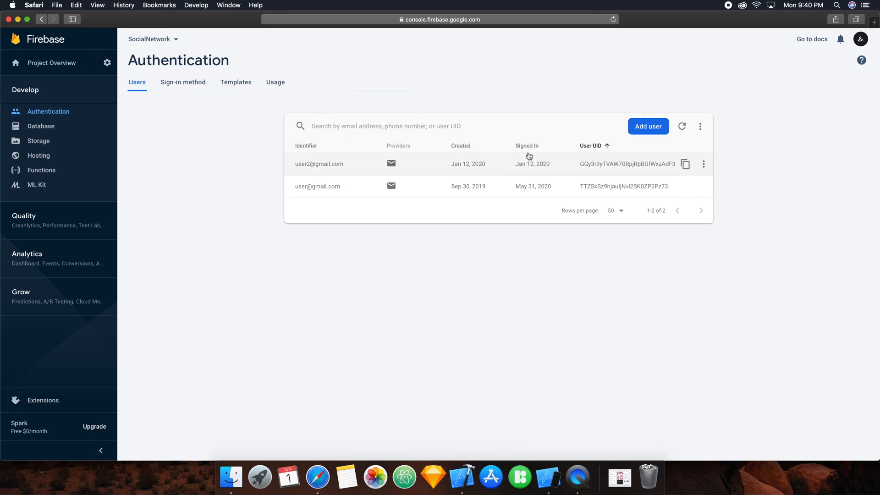
mouse_move(386, 63)
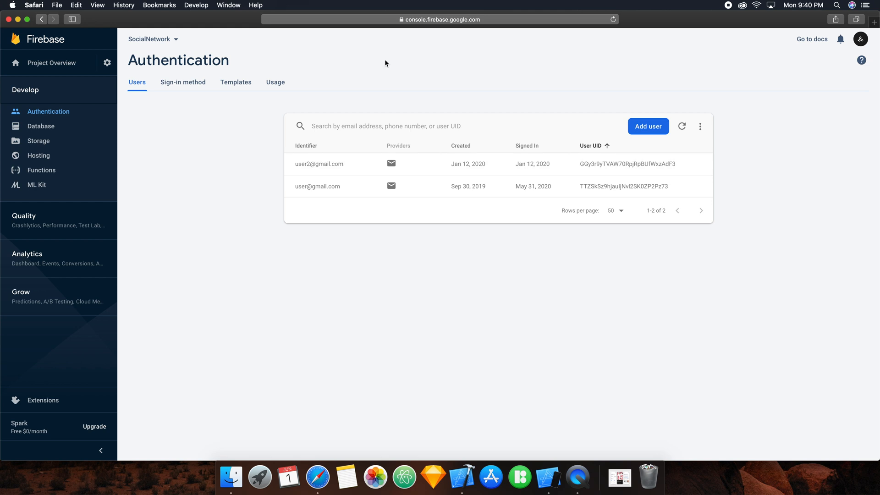
mouse_move(236, 82)
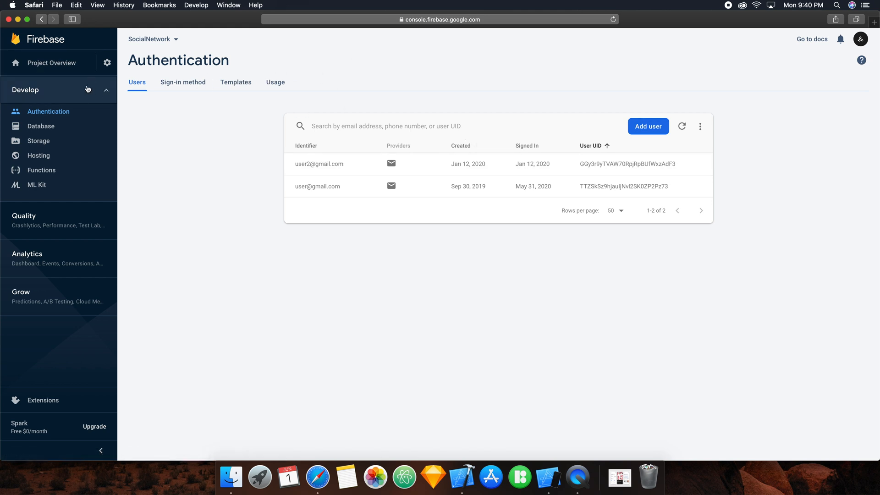
mouse_move(410, 145)
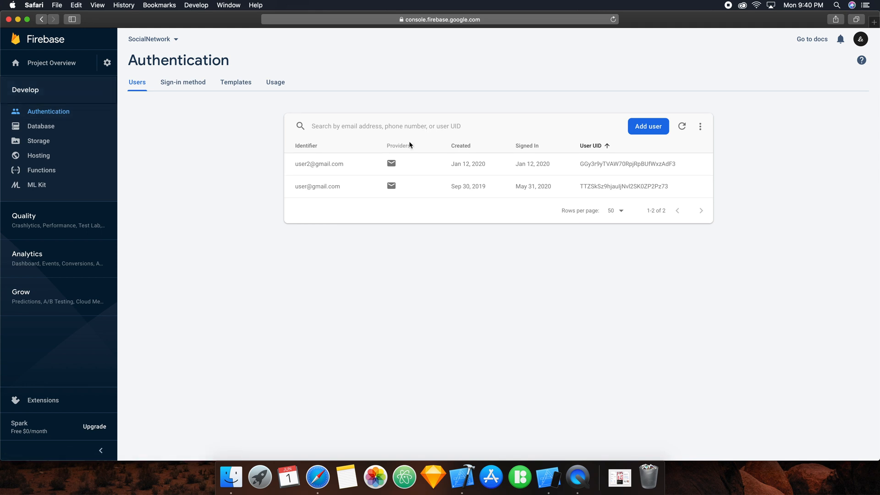
mouse_move(183, 81)
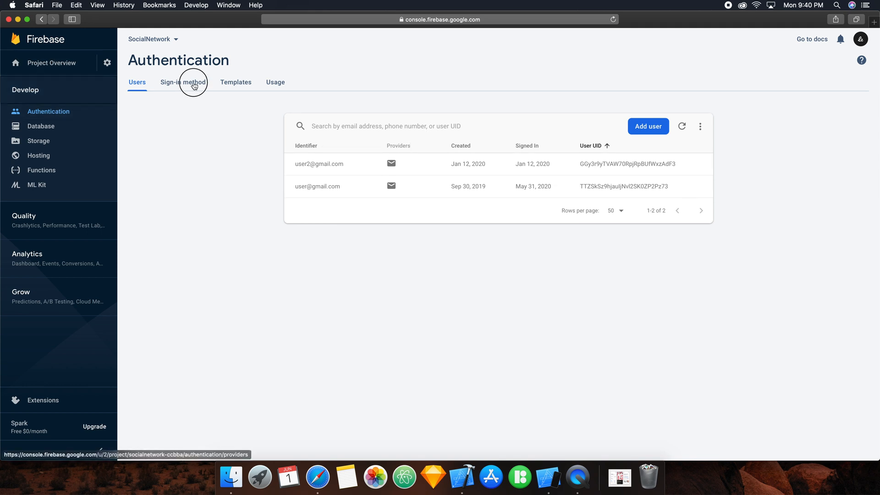
In Firebase Authentication Templates, show the Password reset email template.
left_click(183, 81)
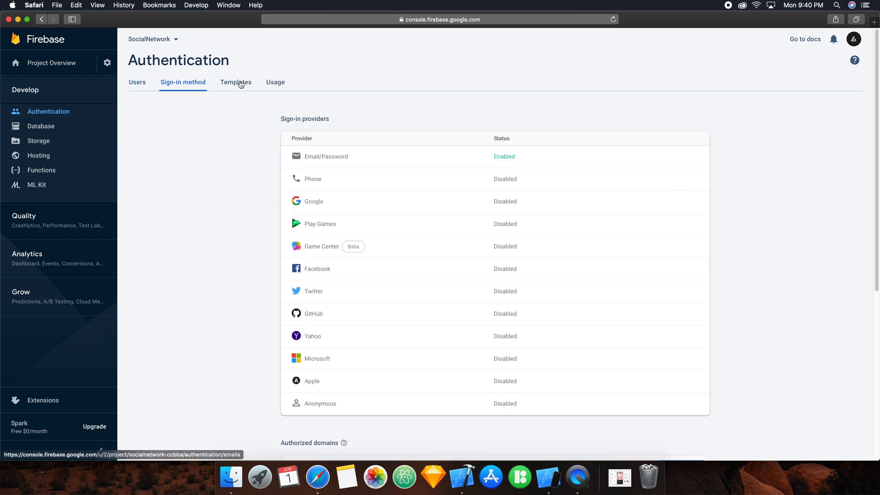
left_click(236, 82)
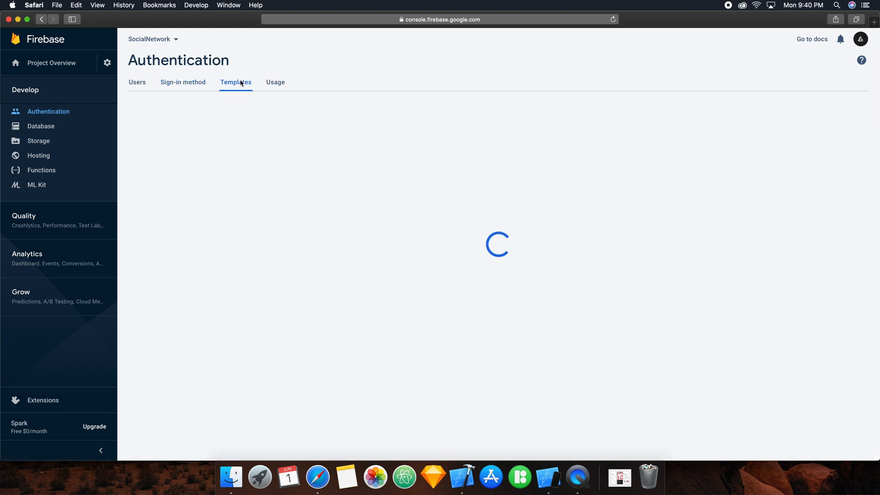
left_click(235, 82)
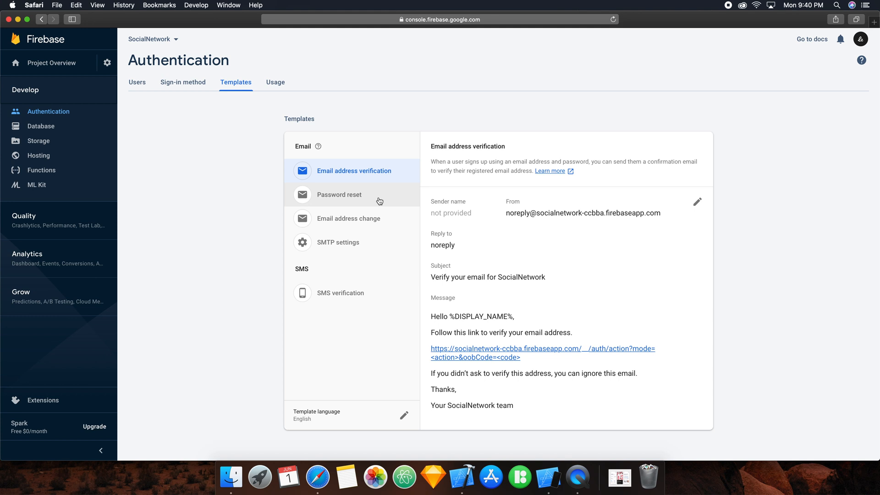
left_click(340, 195)
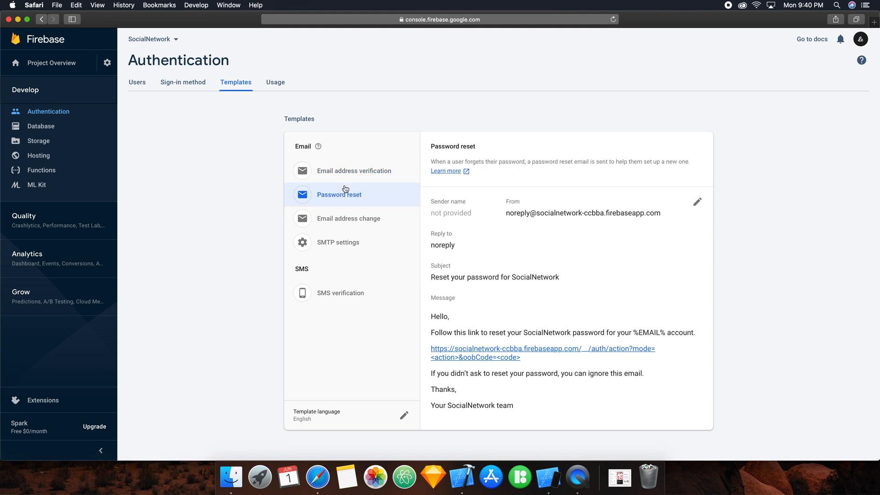
mouse_move(652, 217)
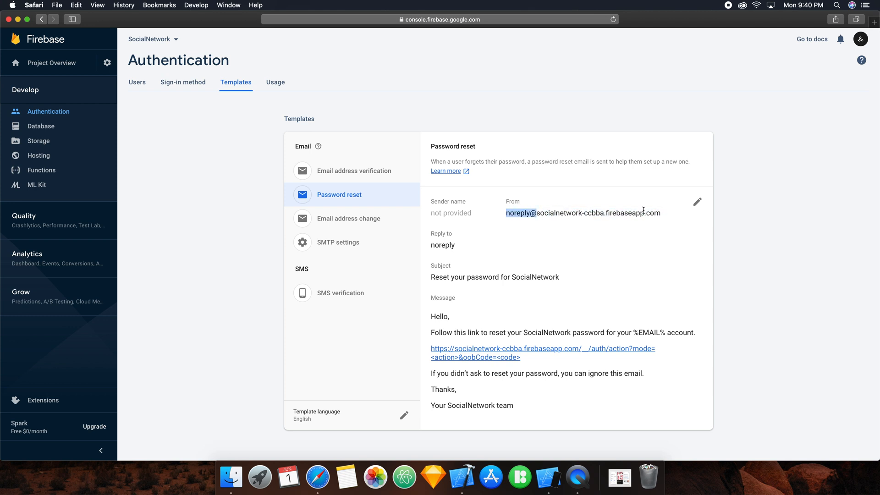
mouse_move(662, 215)
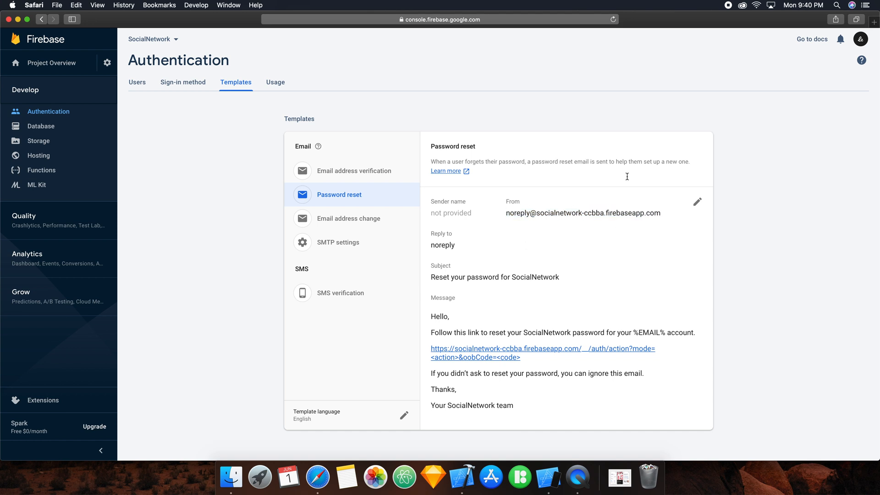
mouse_move(665, 200)
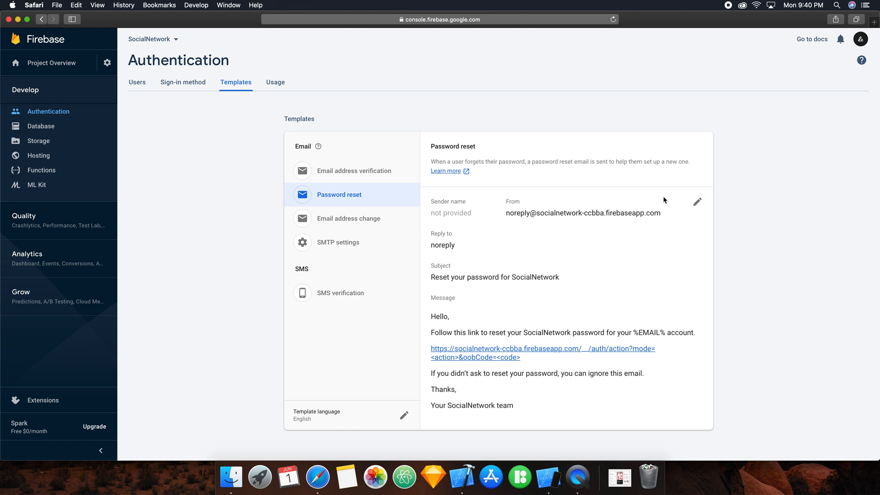
left_click(698, 202)
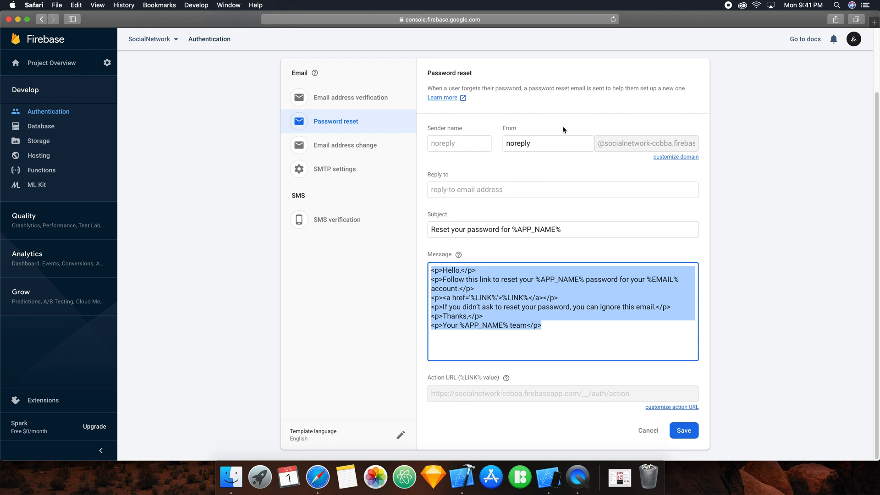
left_click(458, 143)
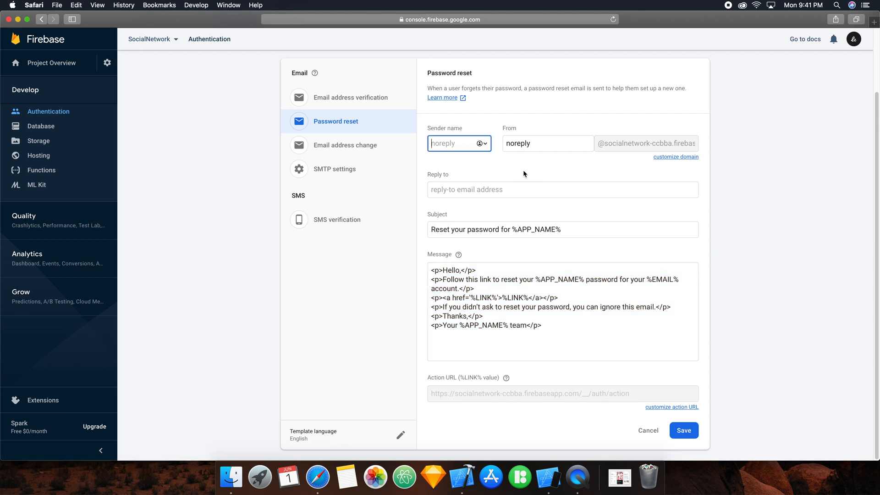
mouse_move(728, 180)
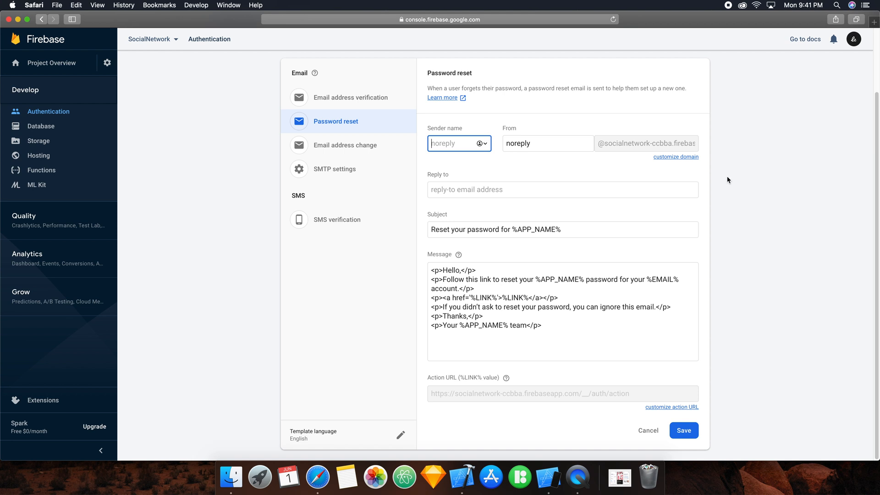
left_click(562, 189)
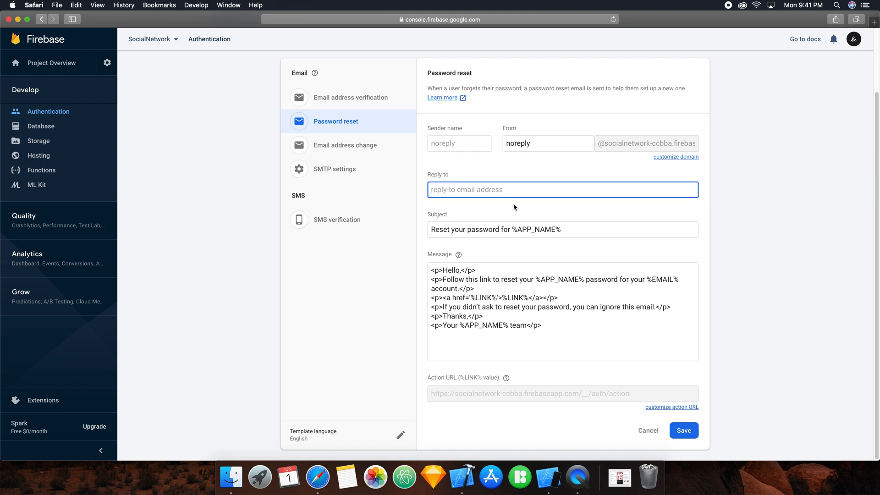
mouse_move(554, 205)
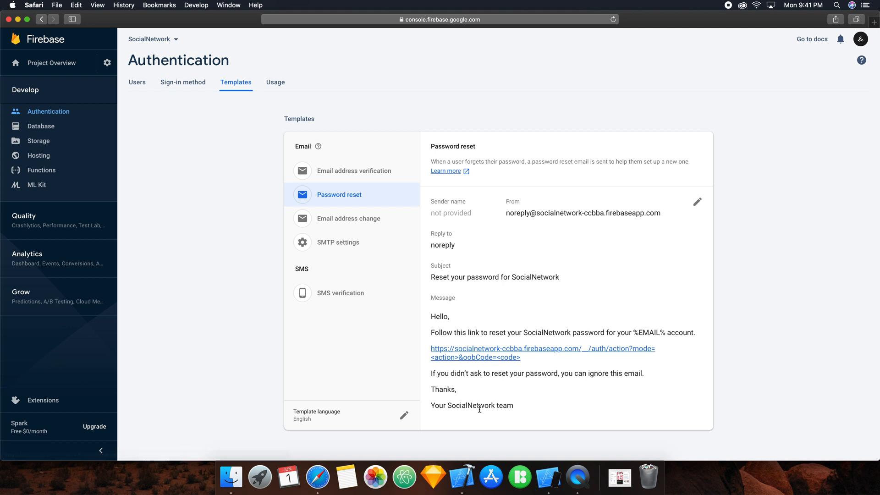
Switch the Templates view to the Email address verification template.
double_click(471, 405)
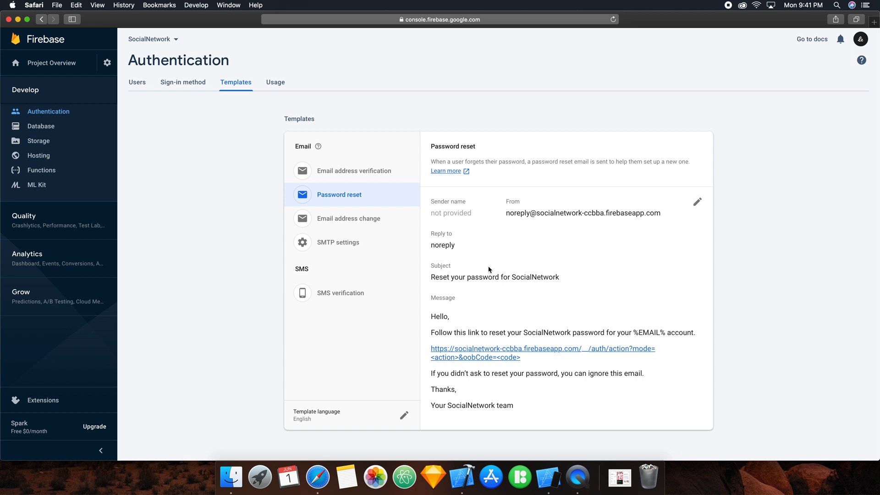
mouse_move(354, 170)
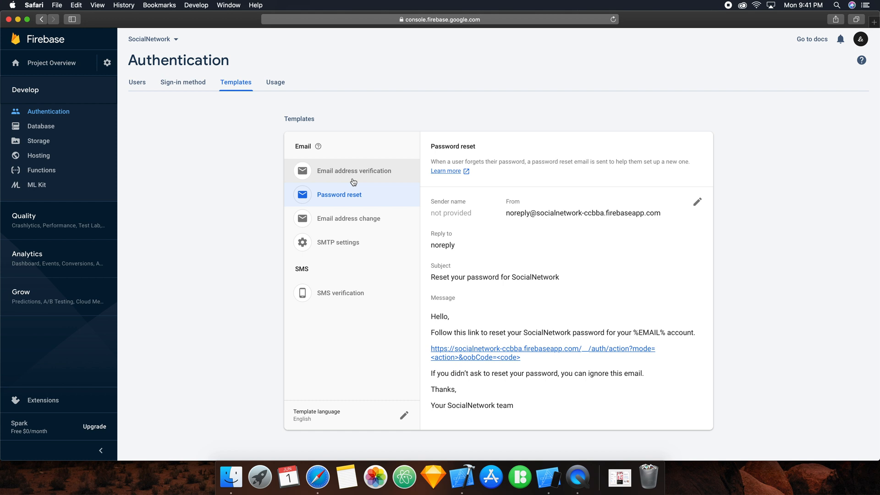
left_click(353, 170)
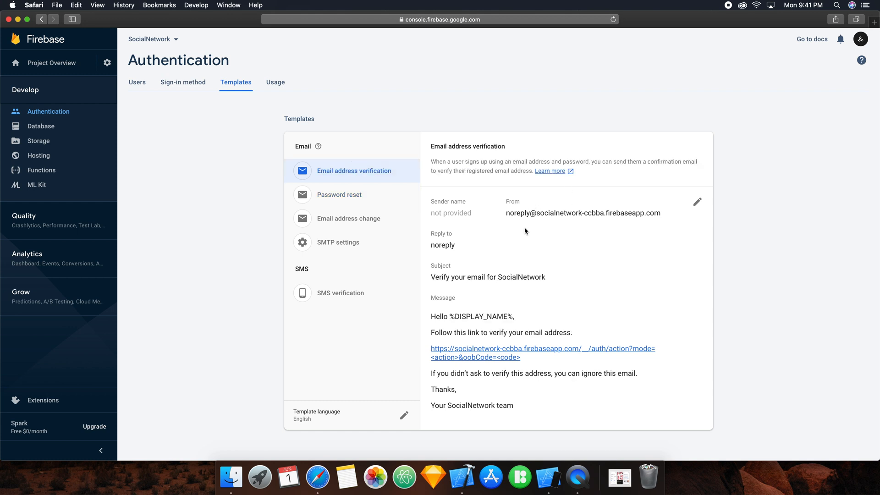
left_click(348, 218)
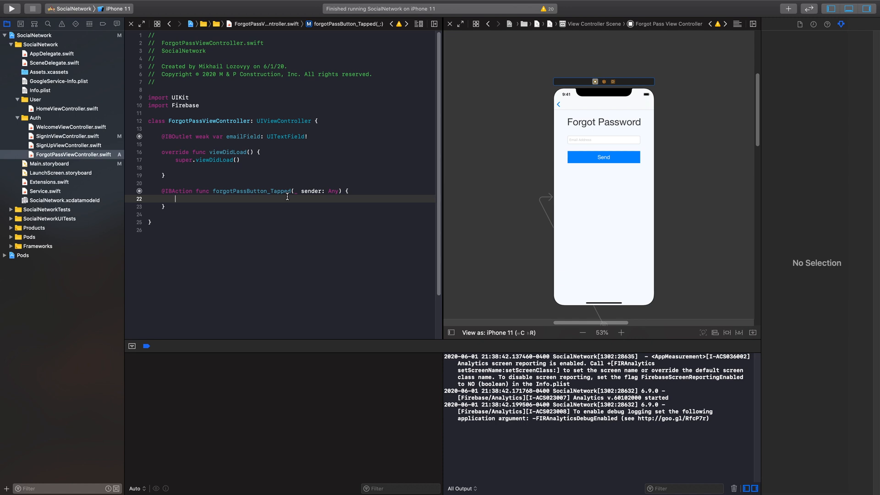
Get Auth.auth() and call sendPasswordReset with the force-unwrapped email text.
type("let auth")
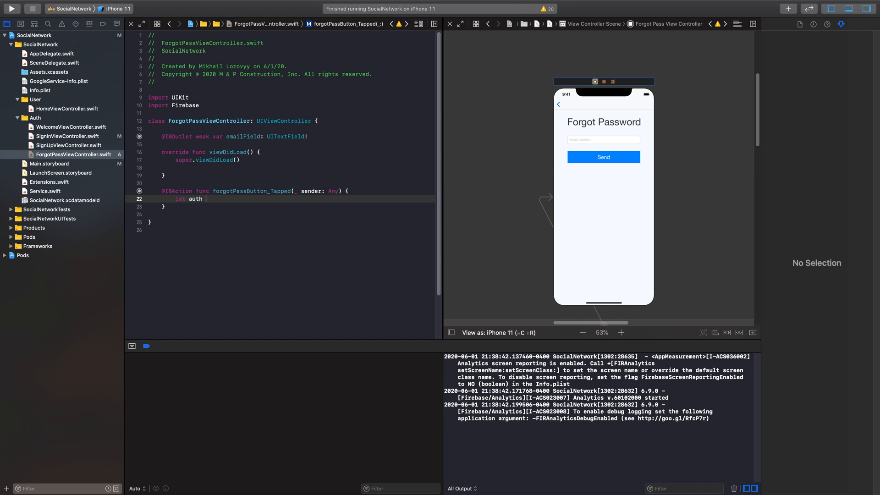
type("= Auth.a")
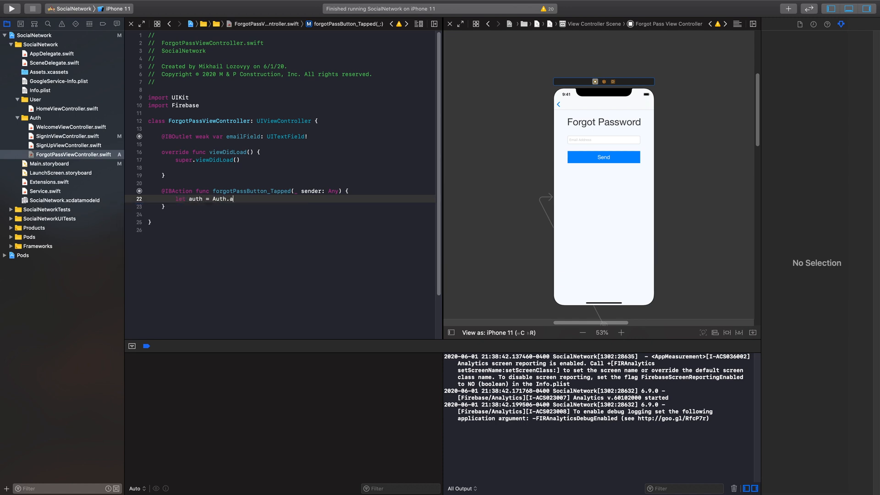
type("uth()")
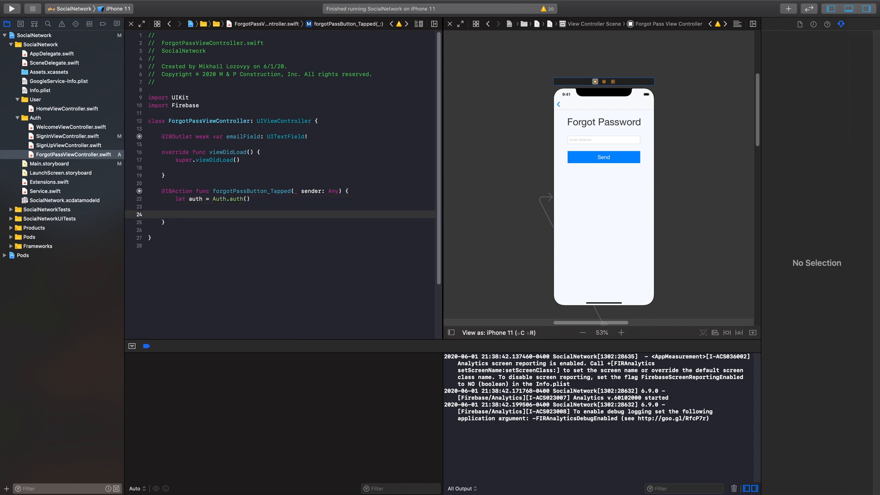
type("auth")
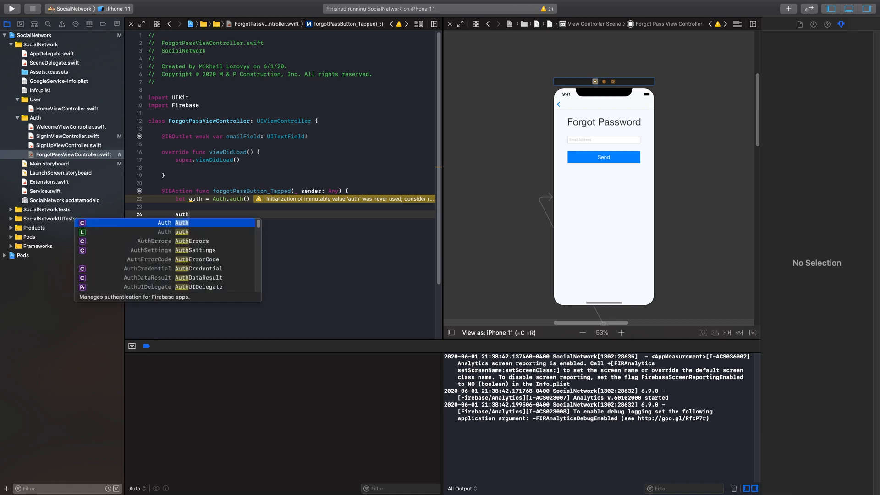
type(".s")
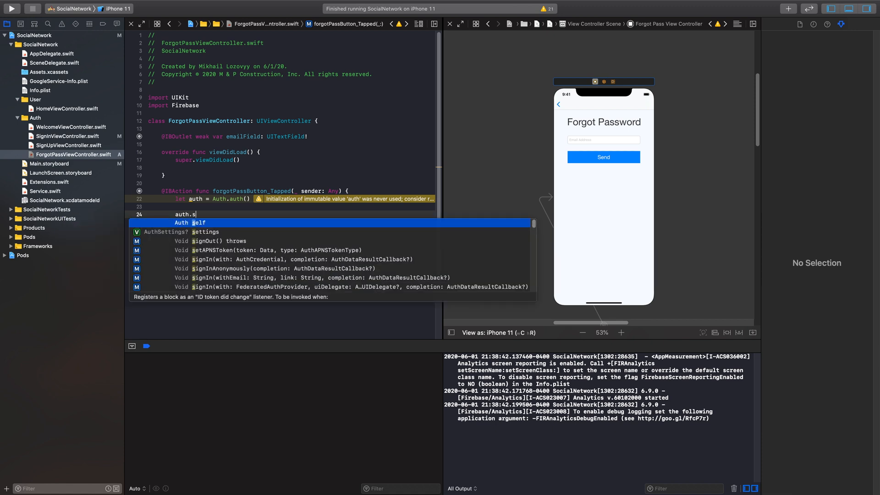
type("end")
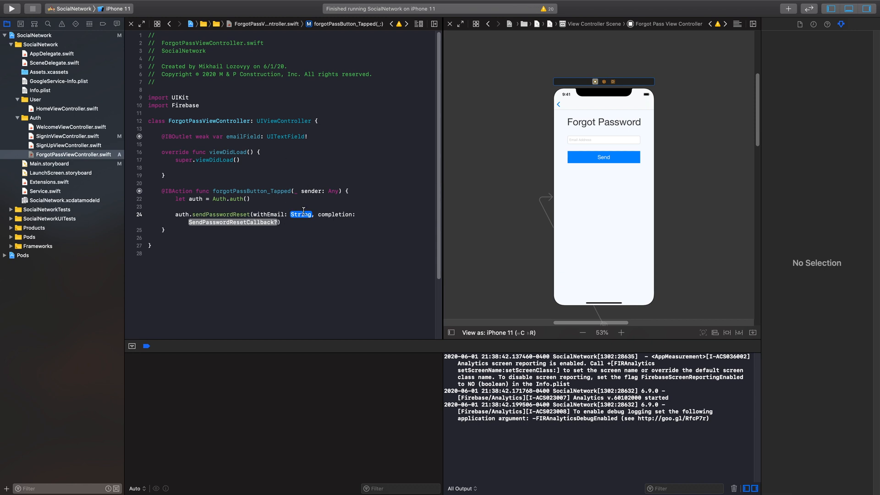
type("emailField.text")
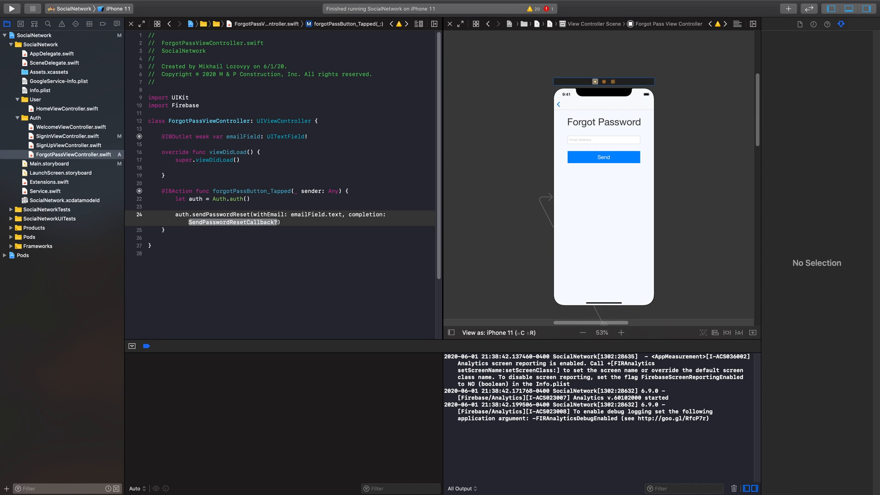
type("!)")
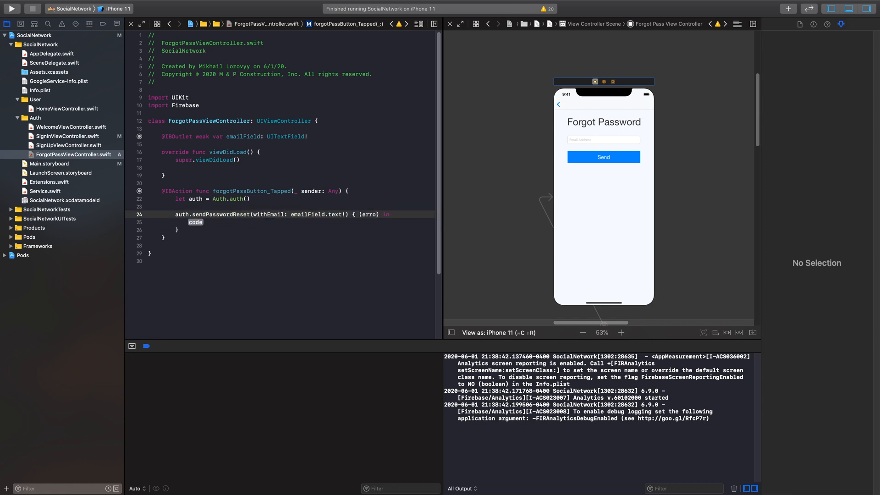
In the completion, if let error, present a Service "Error" alert with error.localizedDescription and return.
type("if let error = error {")
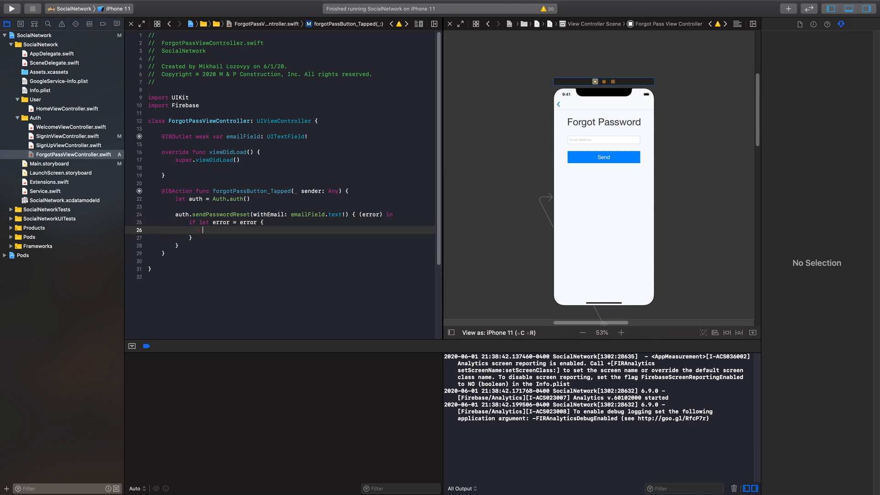
type("return")
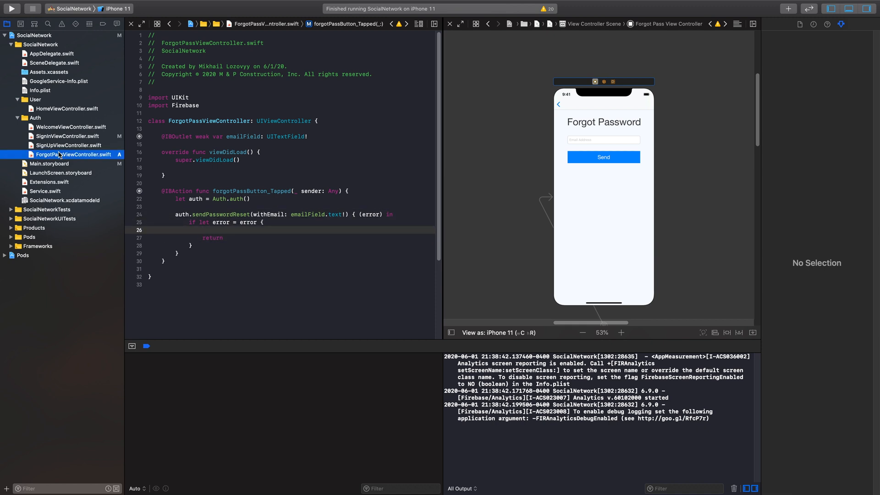
type("Ser")
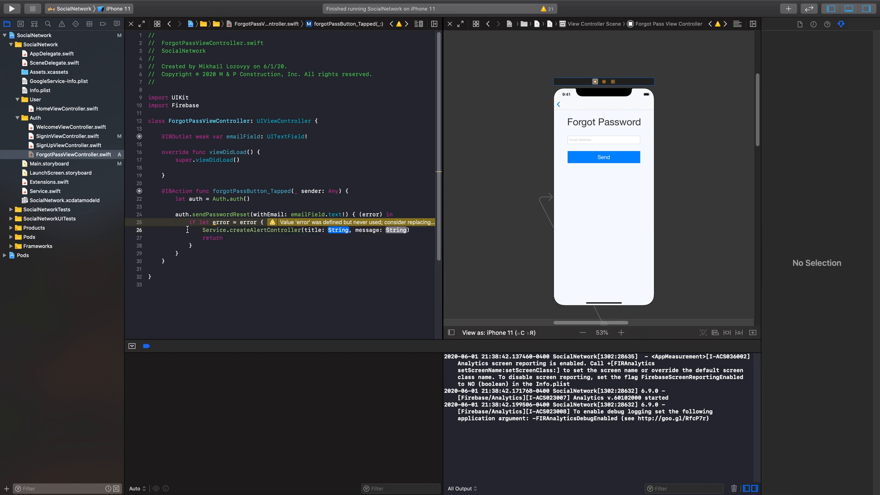
type("let alert =")
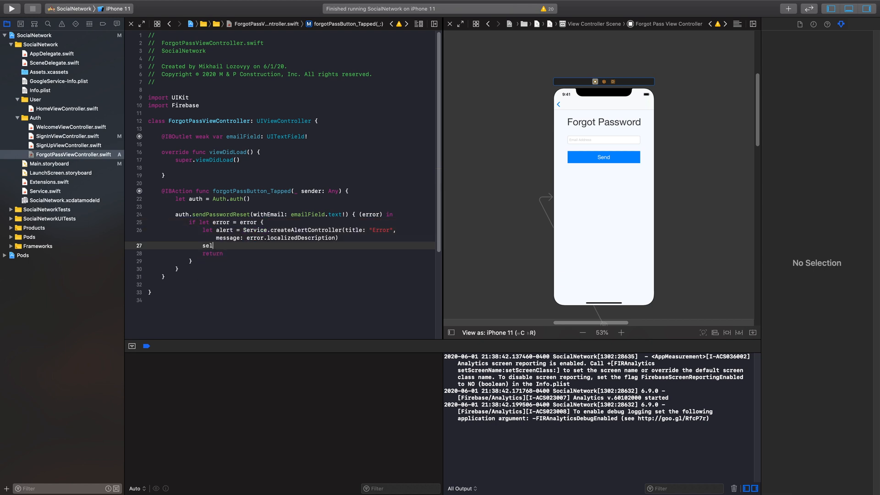
type(".present(alert, animated: true, completion: nil")
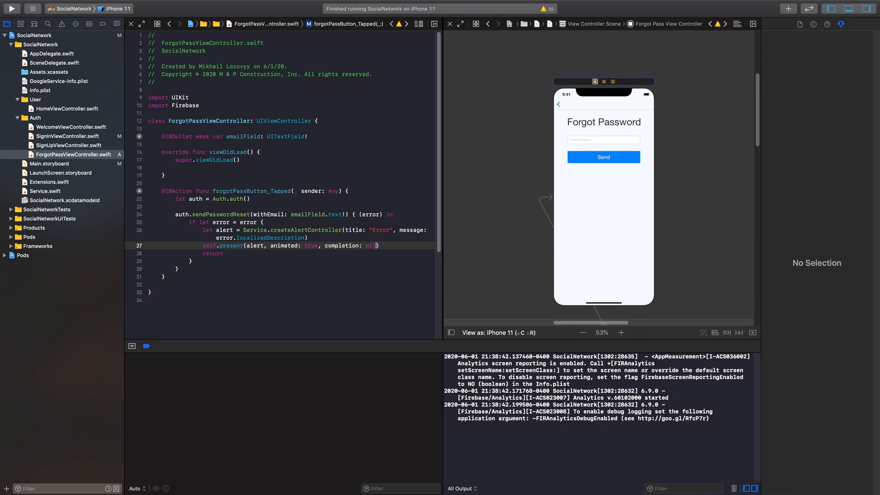
key("enter")
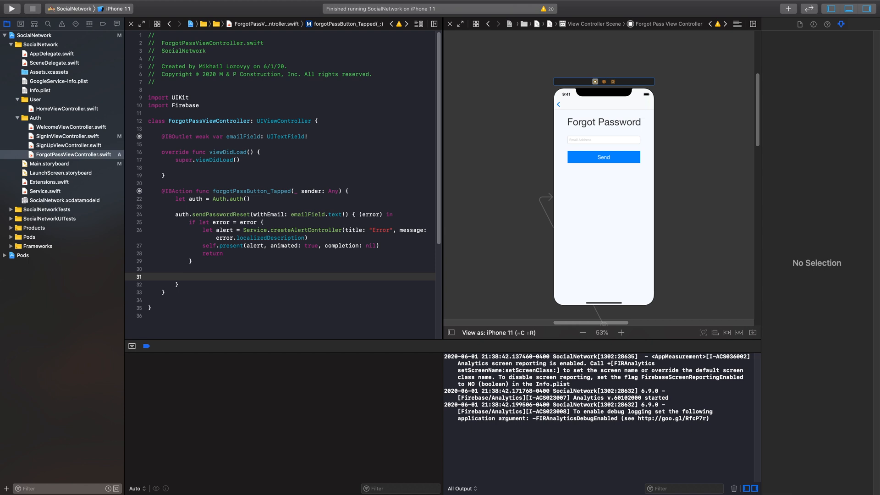
Create a "Hurray" alert saying a password reset email has been sent and present it animated with nil completion.
left_click(189, 276)
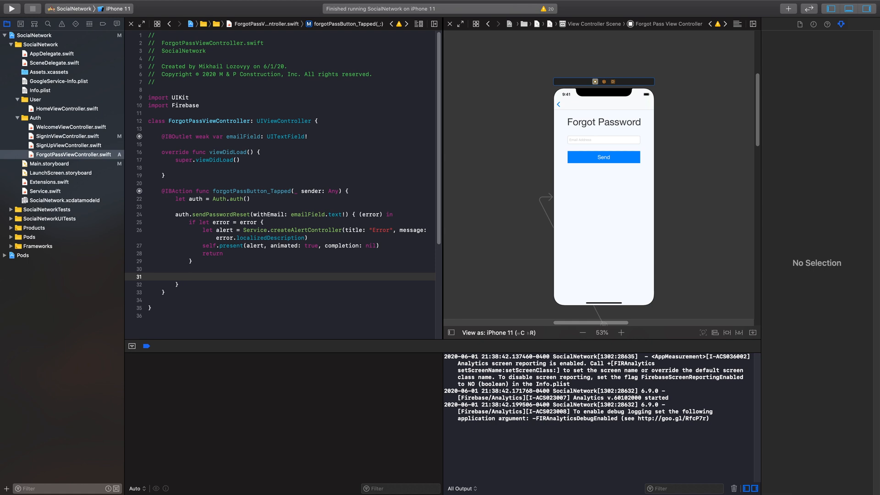
type("let alert = Service.createAlertController(title: \"\", message: String")
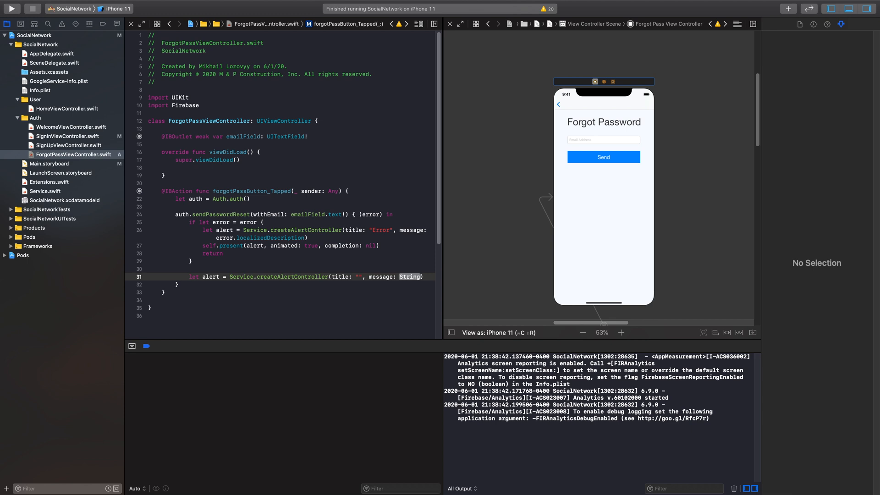
left_click(359, 276)
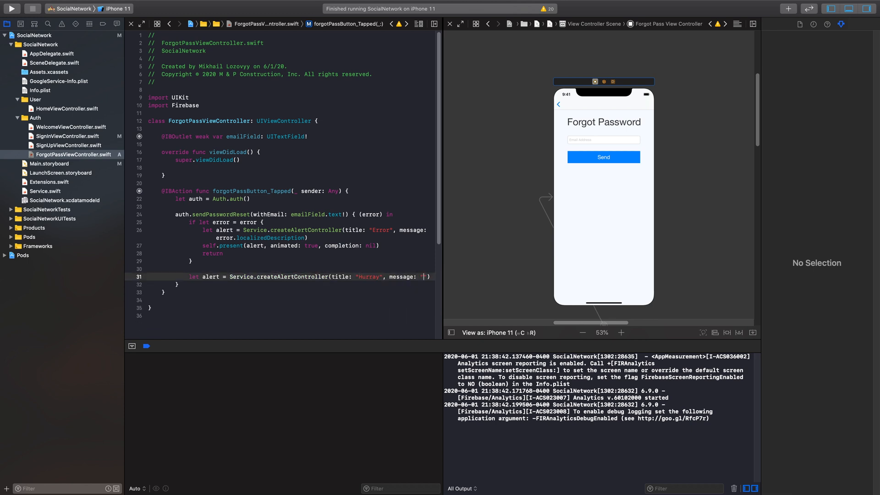
type("A password reset email")
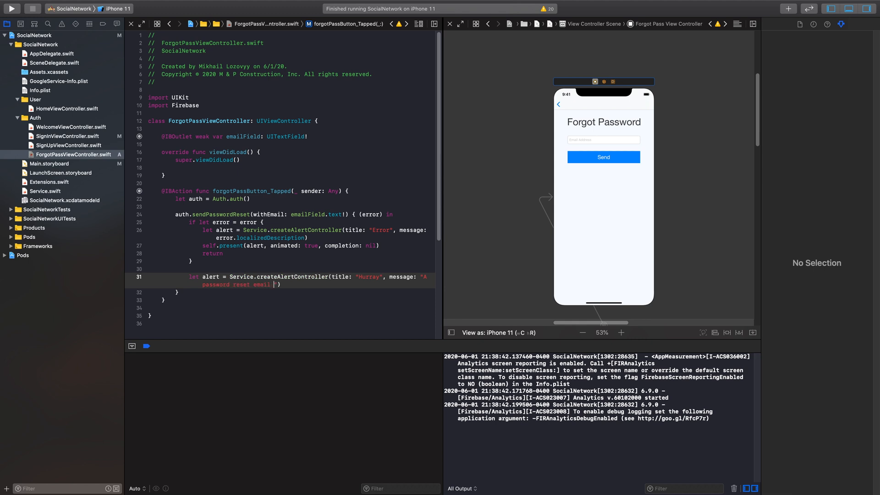
type("has been sent!")
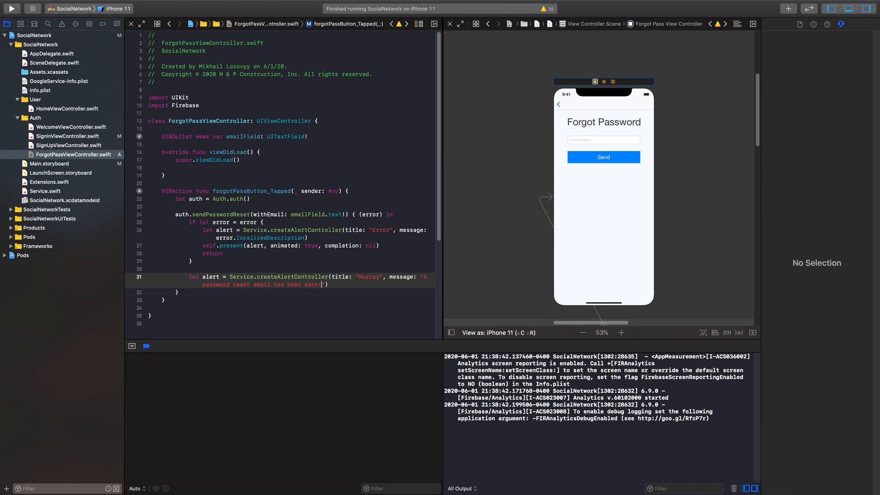
type("self.present(alert, animated: true, completion:")
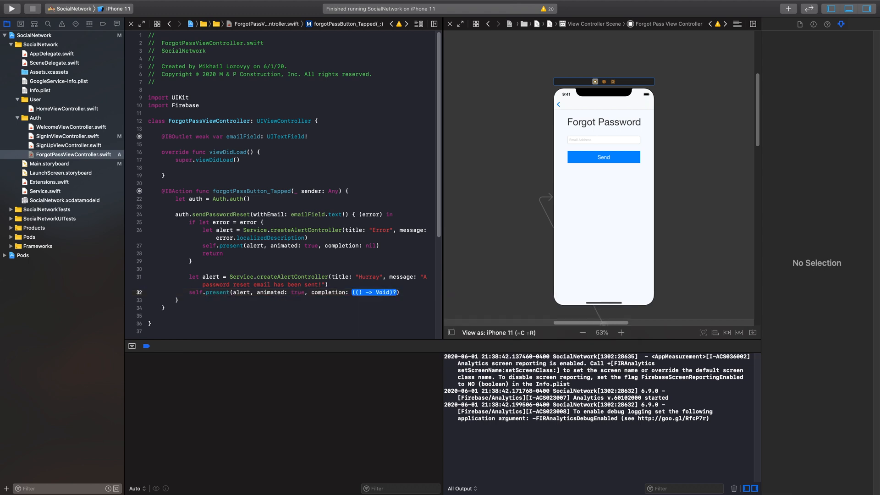
type("nil")
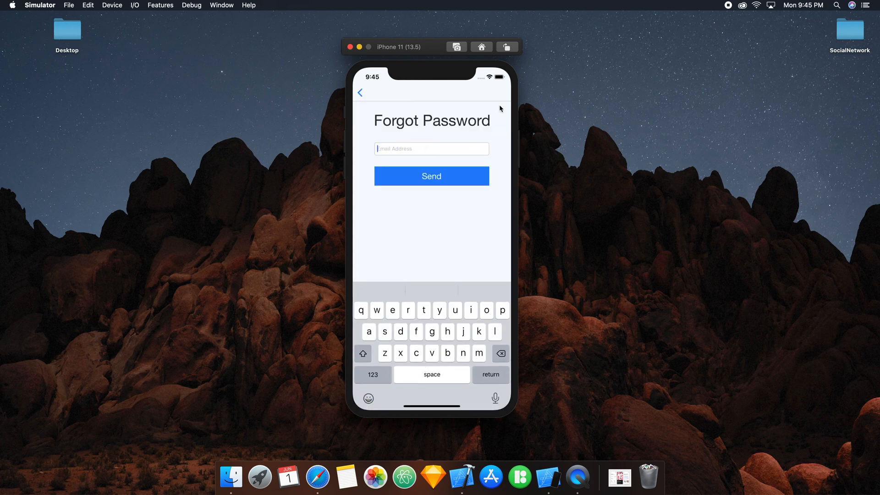
type("user@gmail.com")
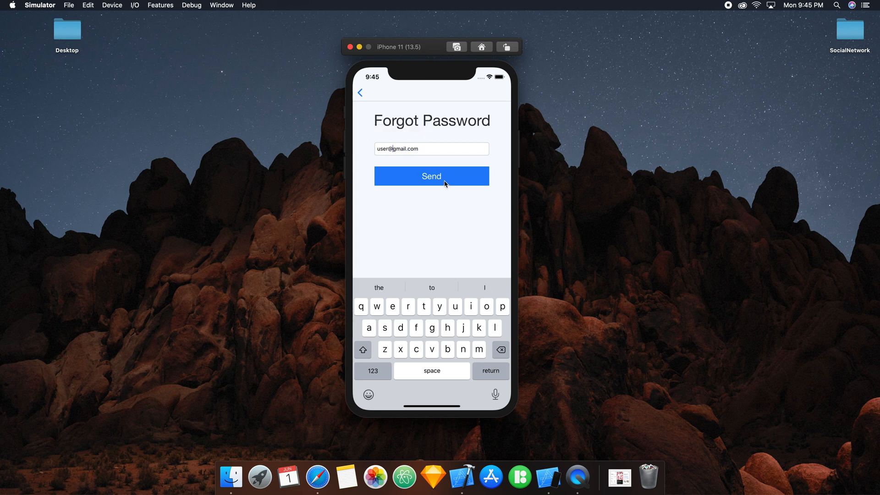
left_click(431, 176)
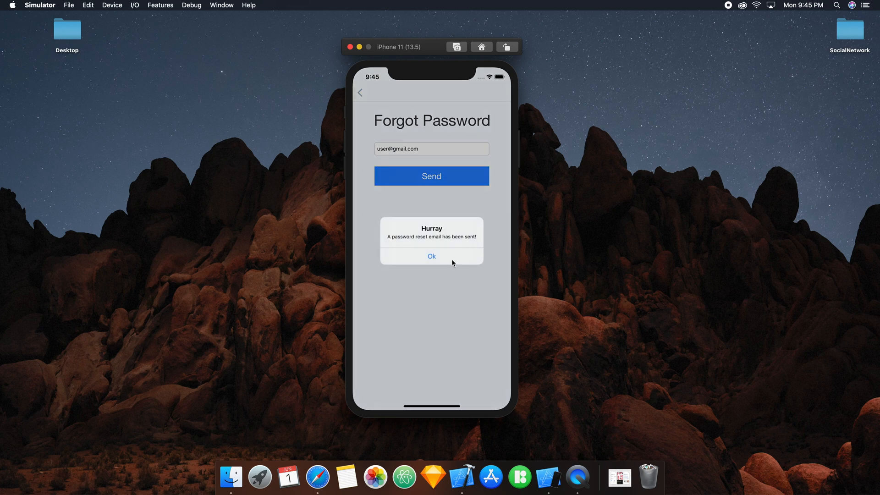
left_click(431, 256)
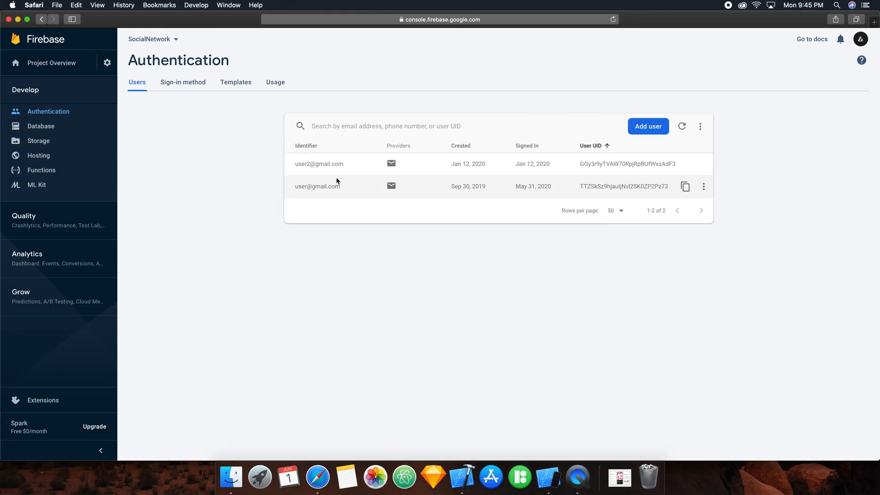
mouse_move(339, 175)
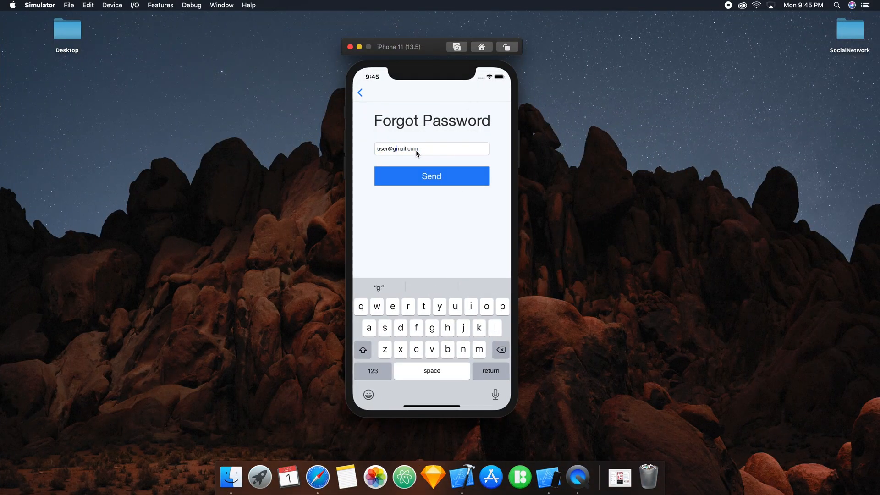
left_click(431, 176)
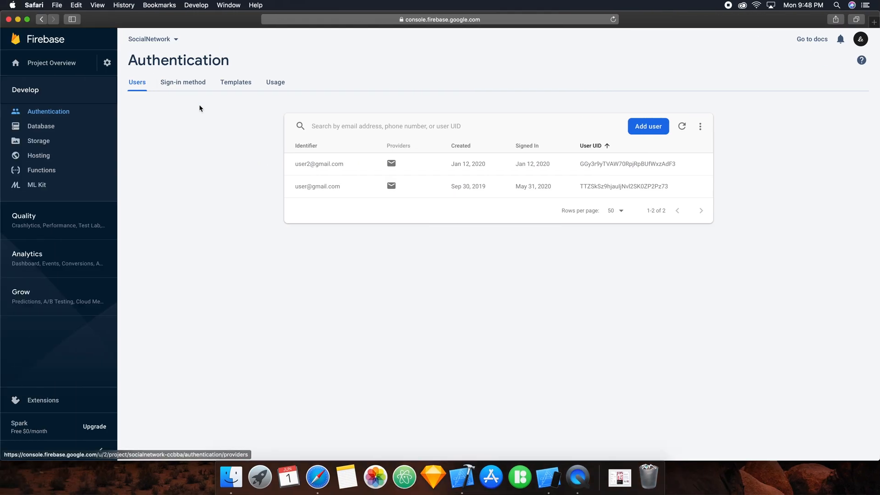
Switch Authentication to Templates to view the Email address verification template.
left_click(235, 81)
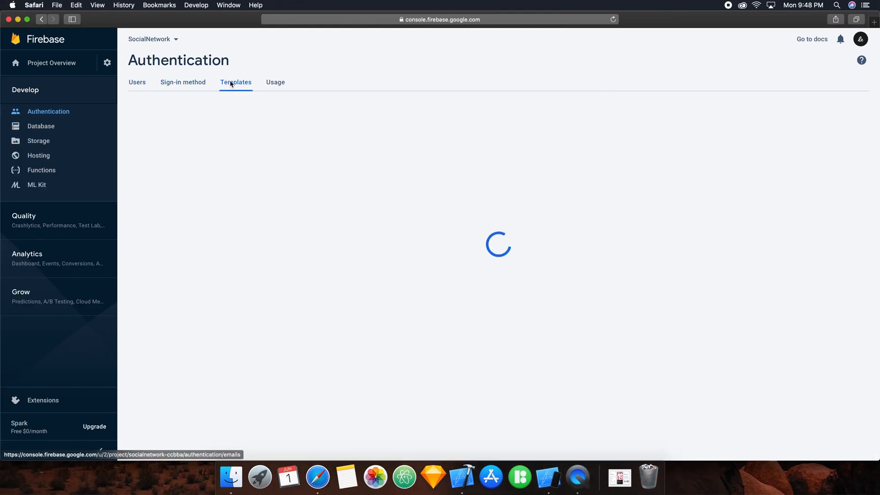
left_click(236, 82)
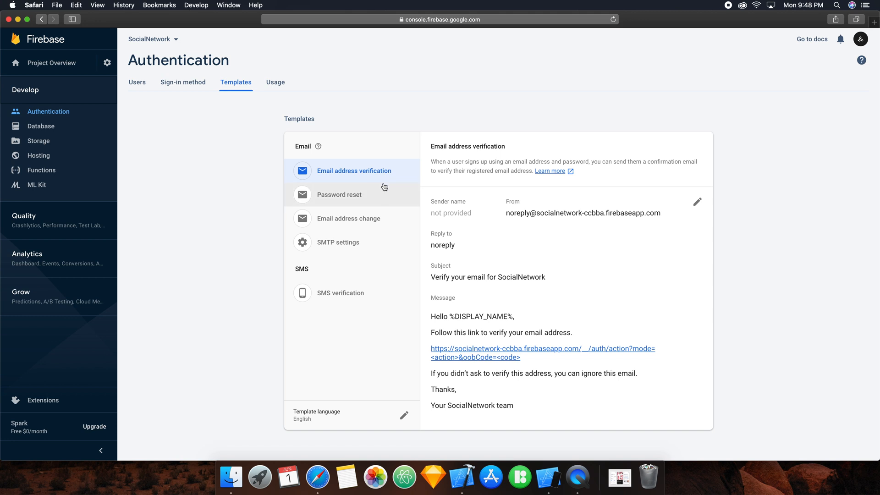
mouse_move(39, 142)
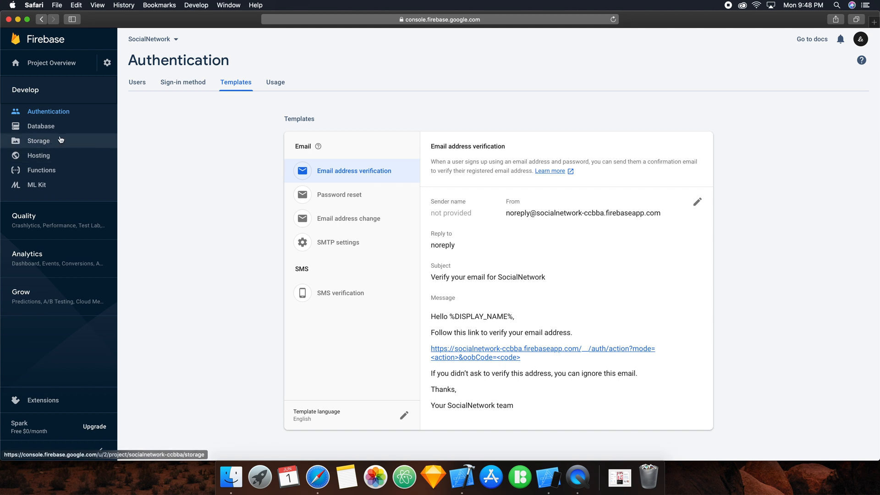
mouse_move(56, 171)
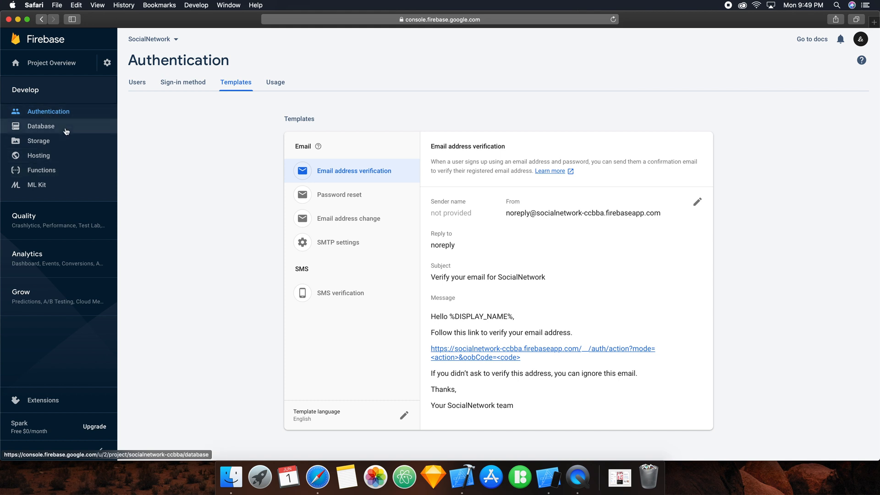
mouse_move(73, 137)
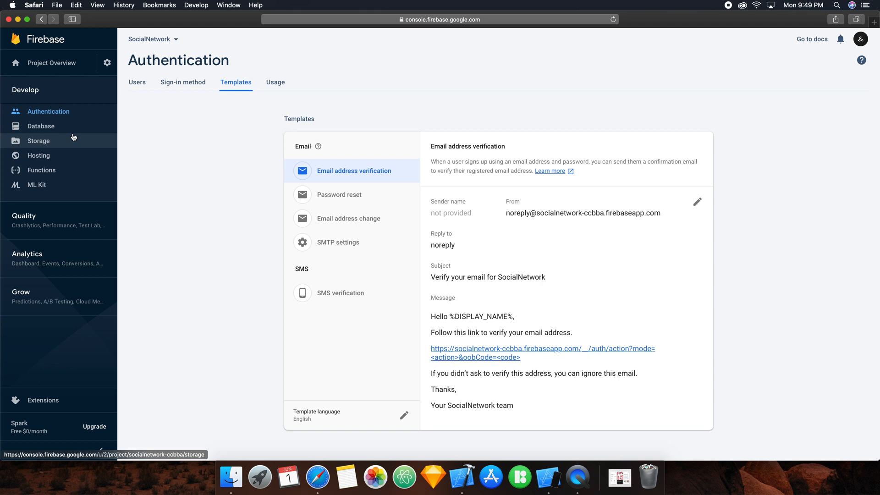
mouse_move(378, 119)
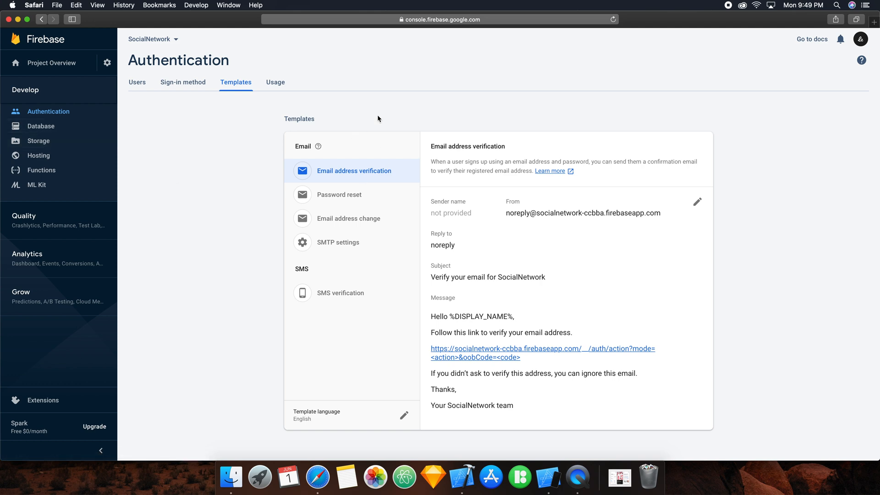